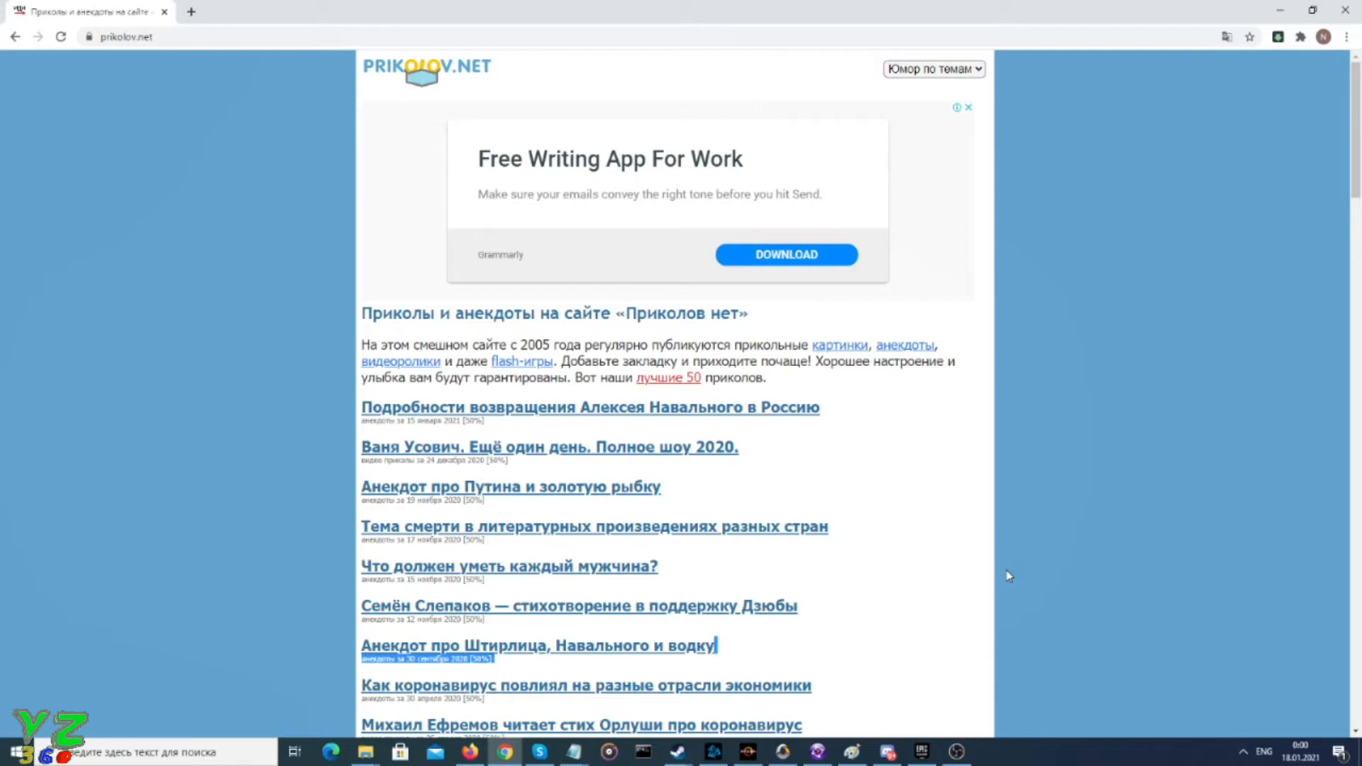
mouse_move(1099, 752)
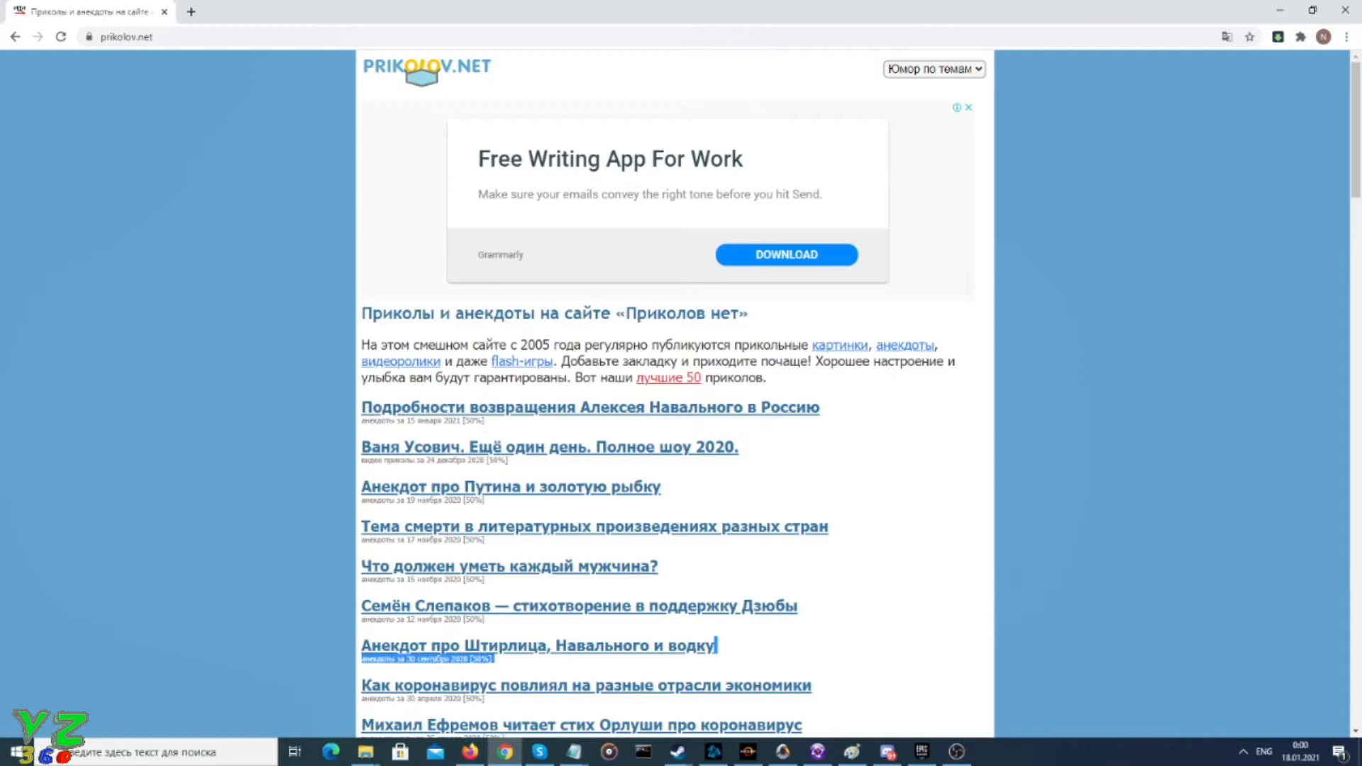
mouse_move(1080, 762)
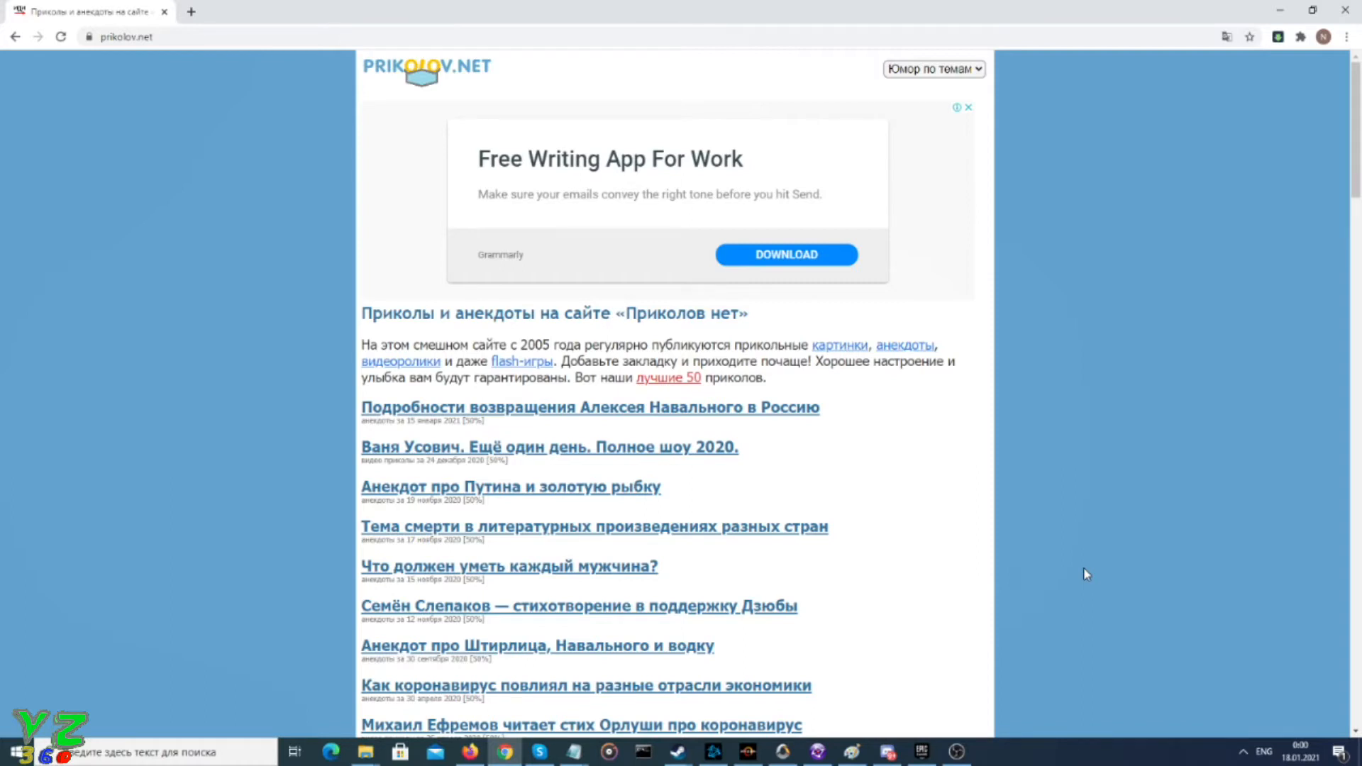
- Reach the bottom of prikolov.net, clear a stray selection, and enter Караоке in site search
scroll("down", 3)
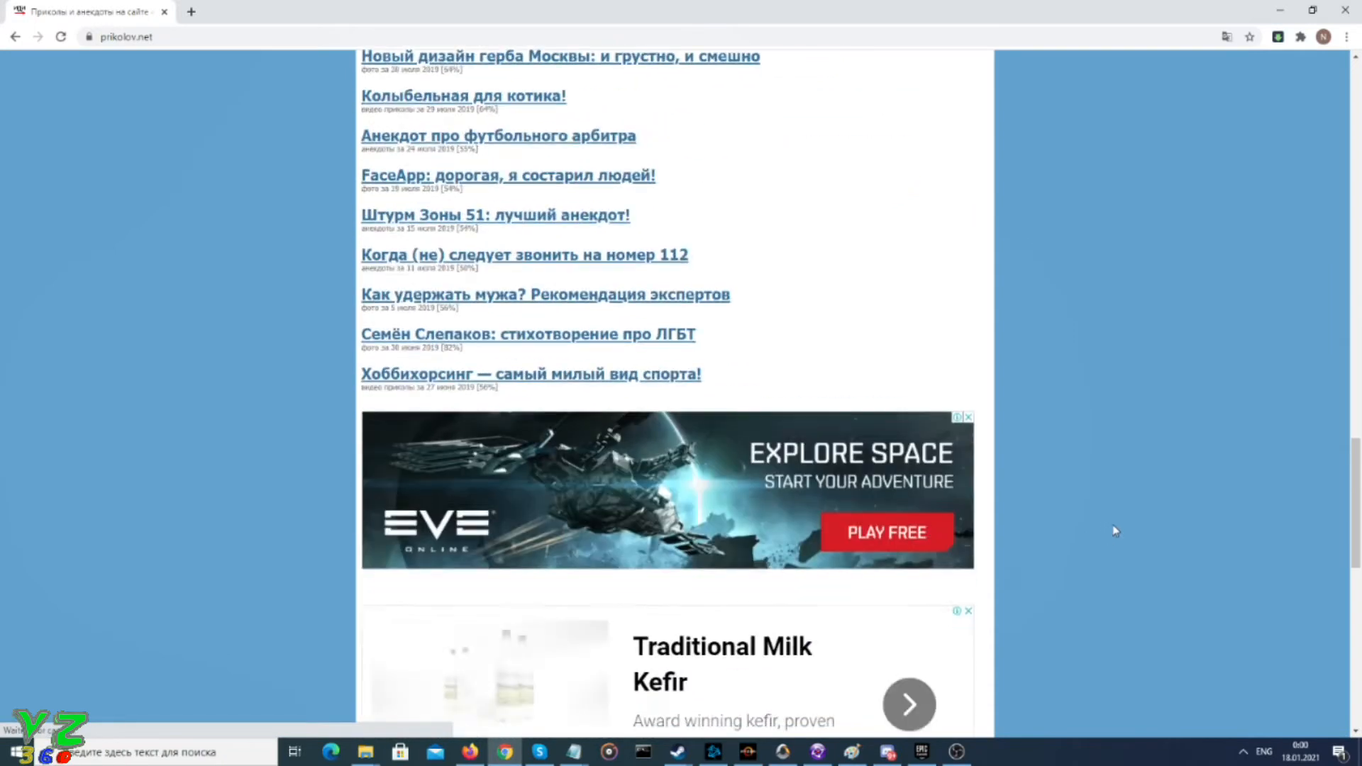
scroll("down", 3)
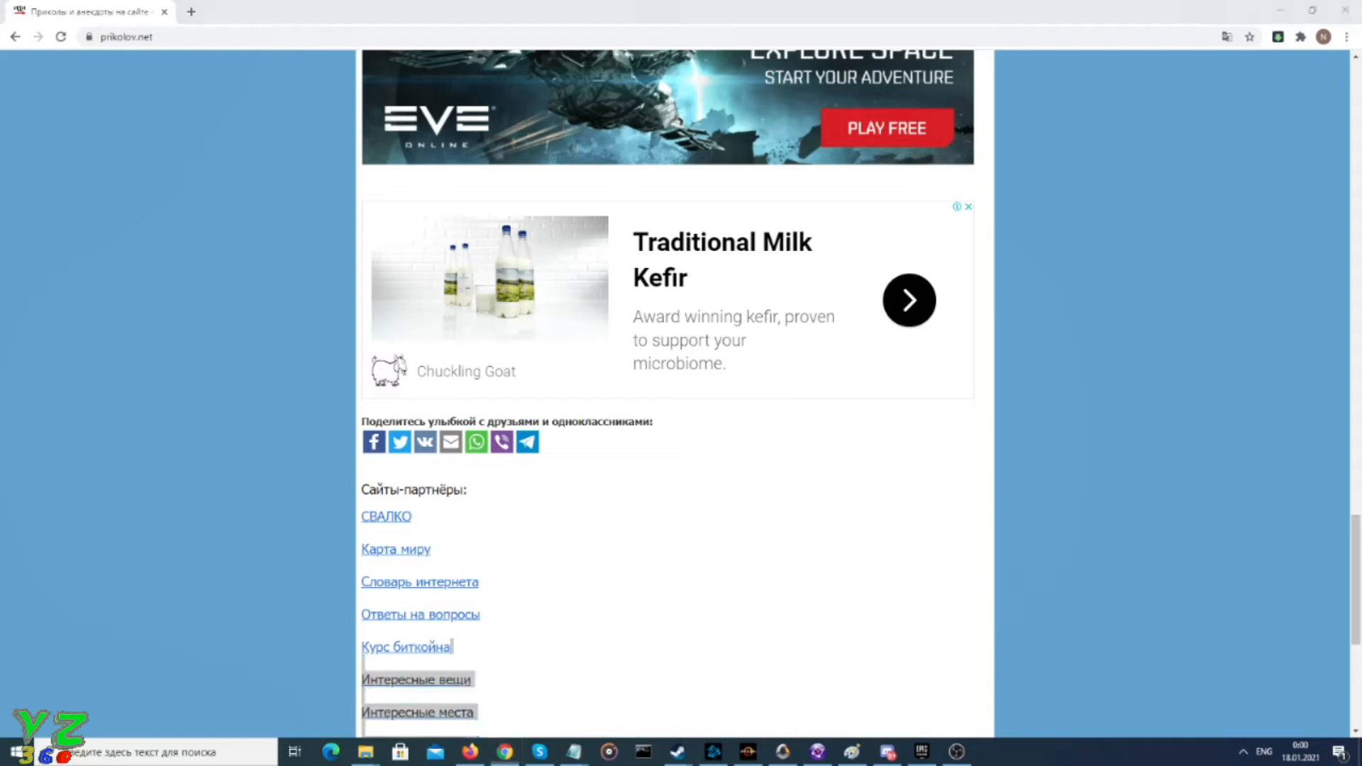
right_click(1080, 644)
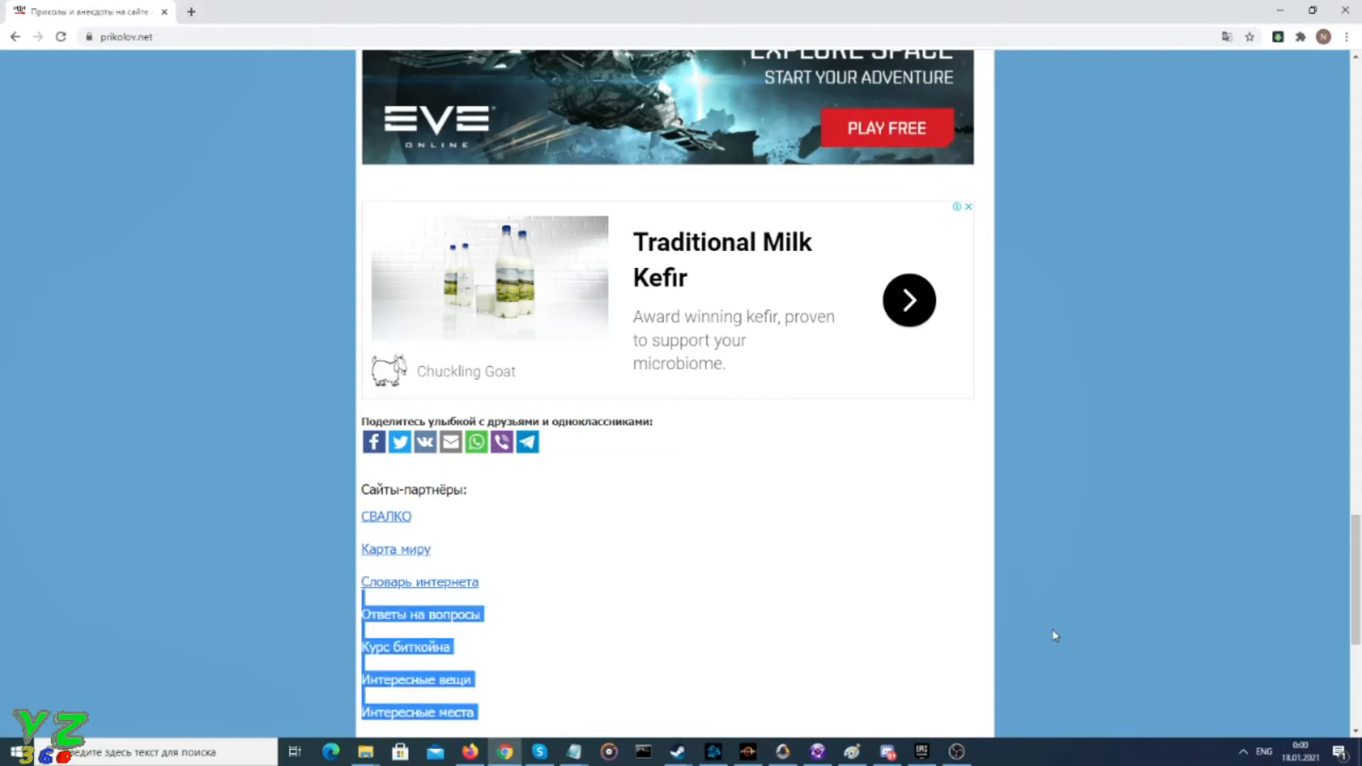
left_click(1084, 584)
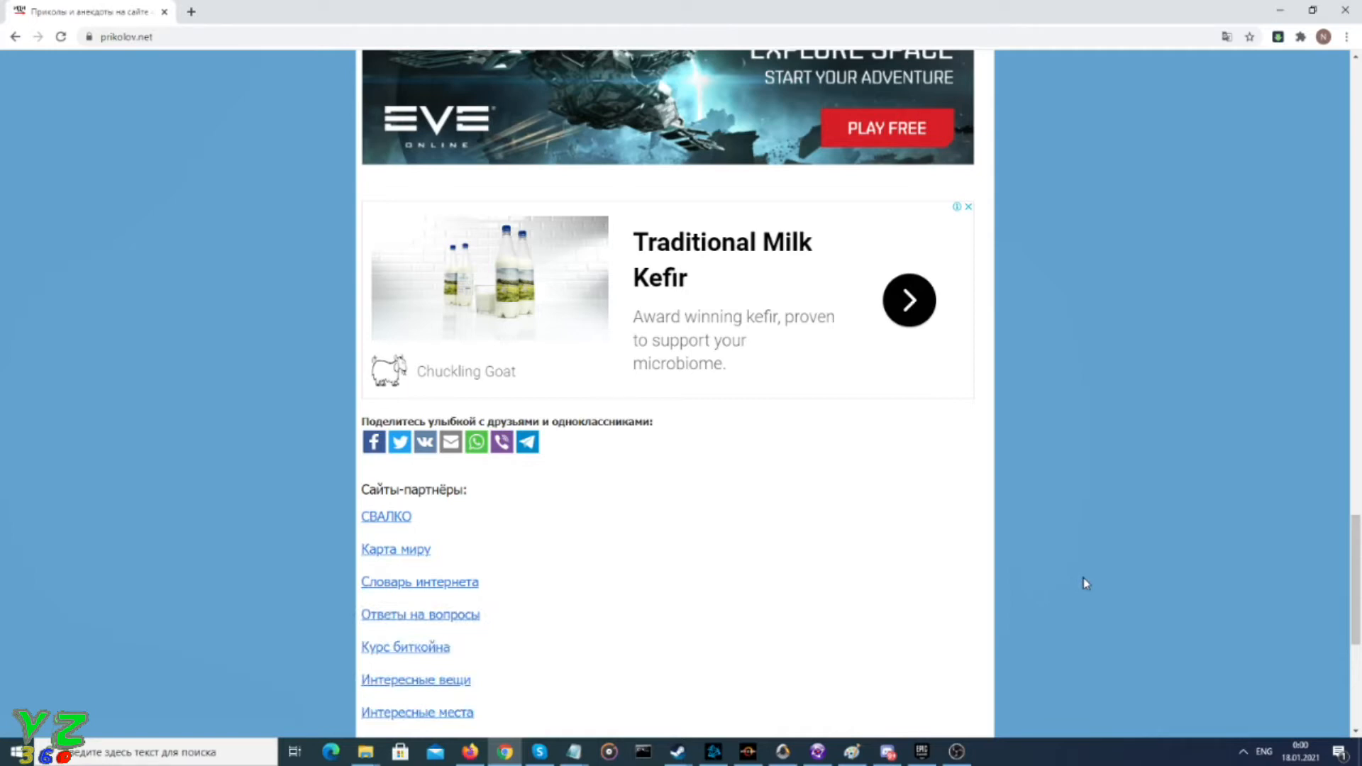
scroll("down", 3)
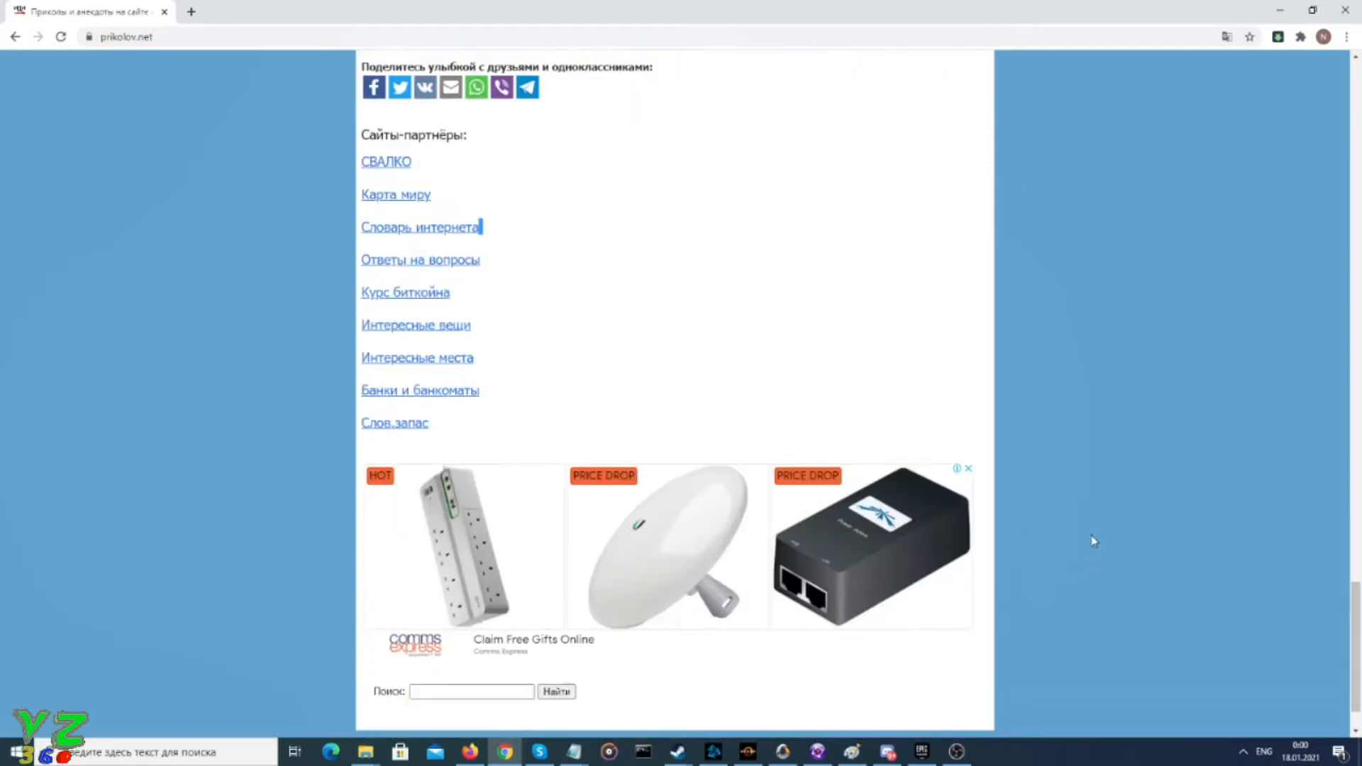
scroll("down", 3)
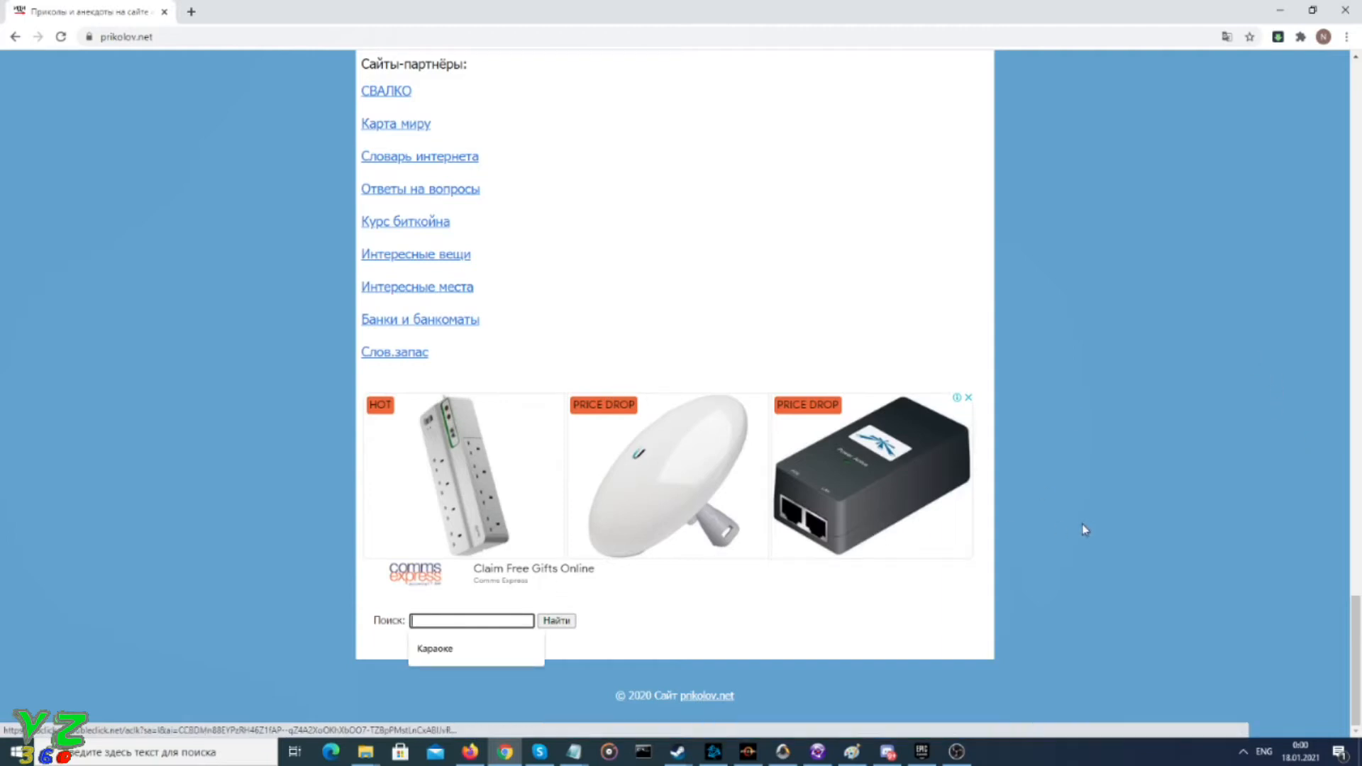
left_click(476, 647)
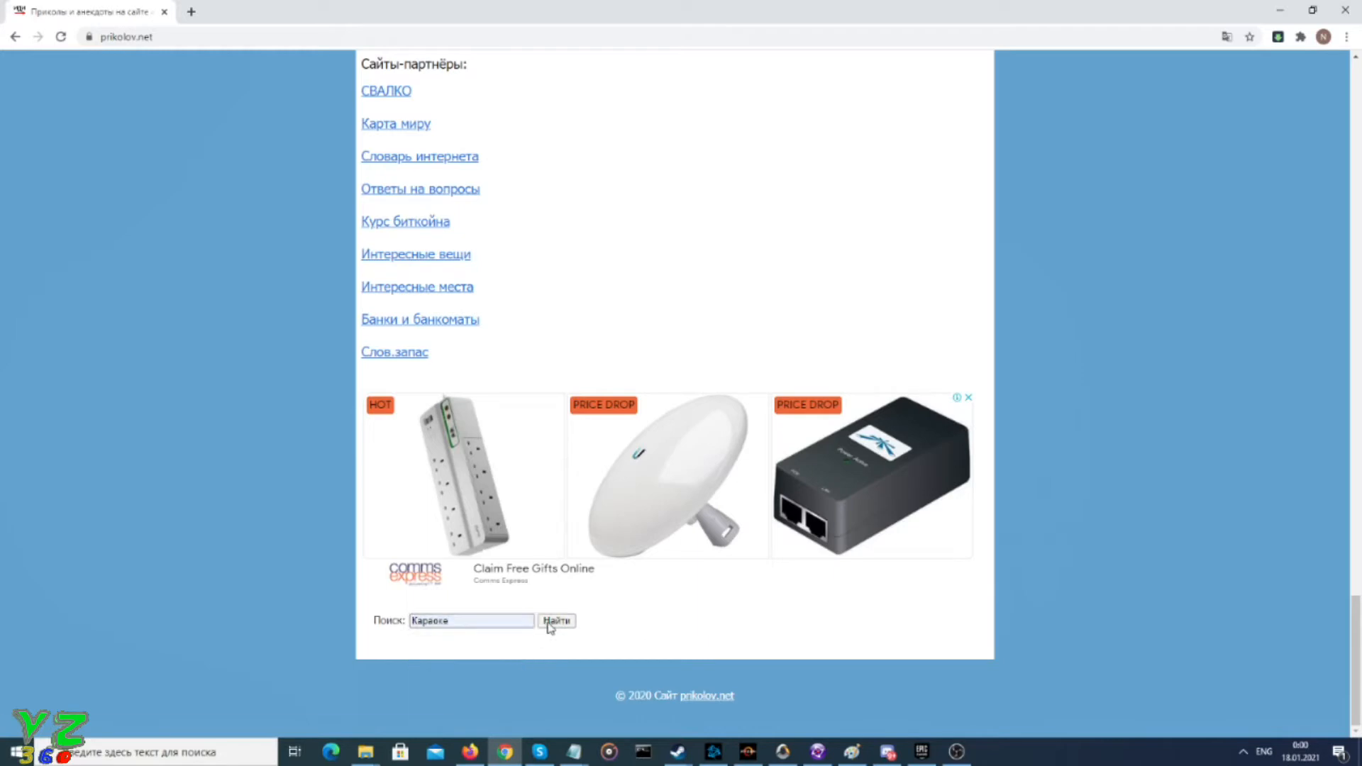
- Search for Караоке, open 'Супер-караоке! Включите звук!' and attempt to enable its Flash player
left_click(556, 620)
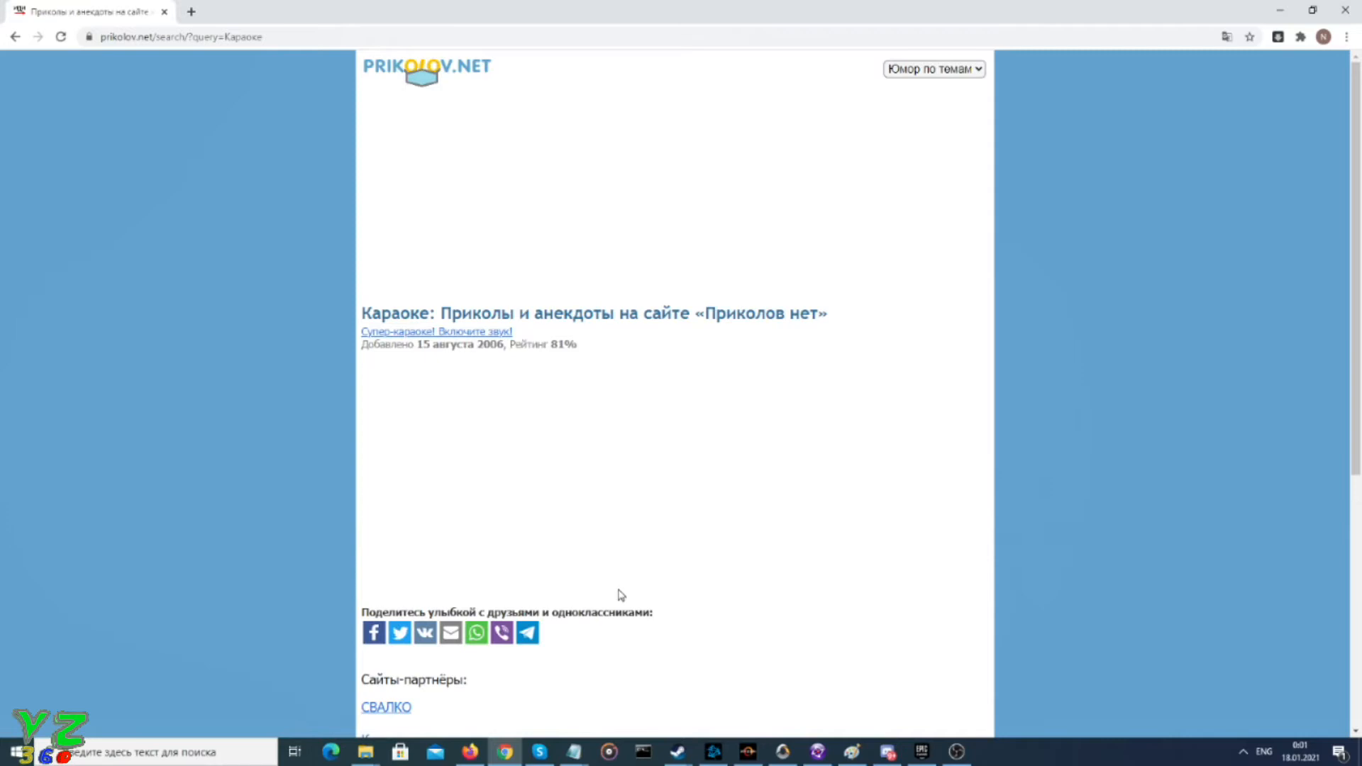
scroll("down", 3)
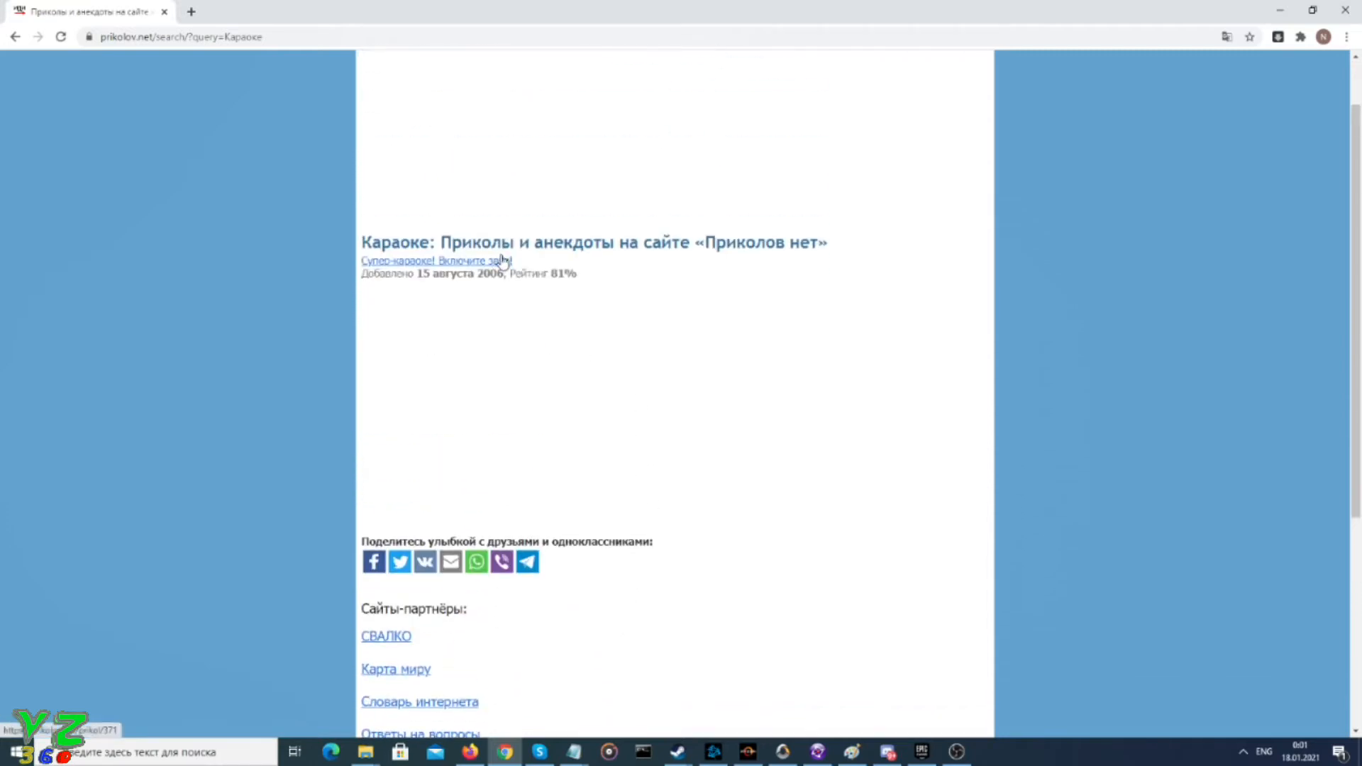
left_click(434, 261)
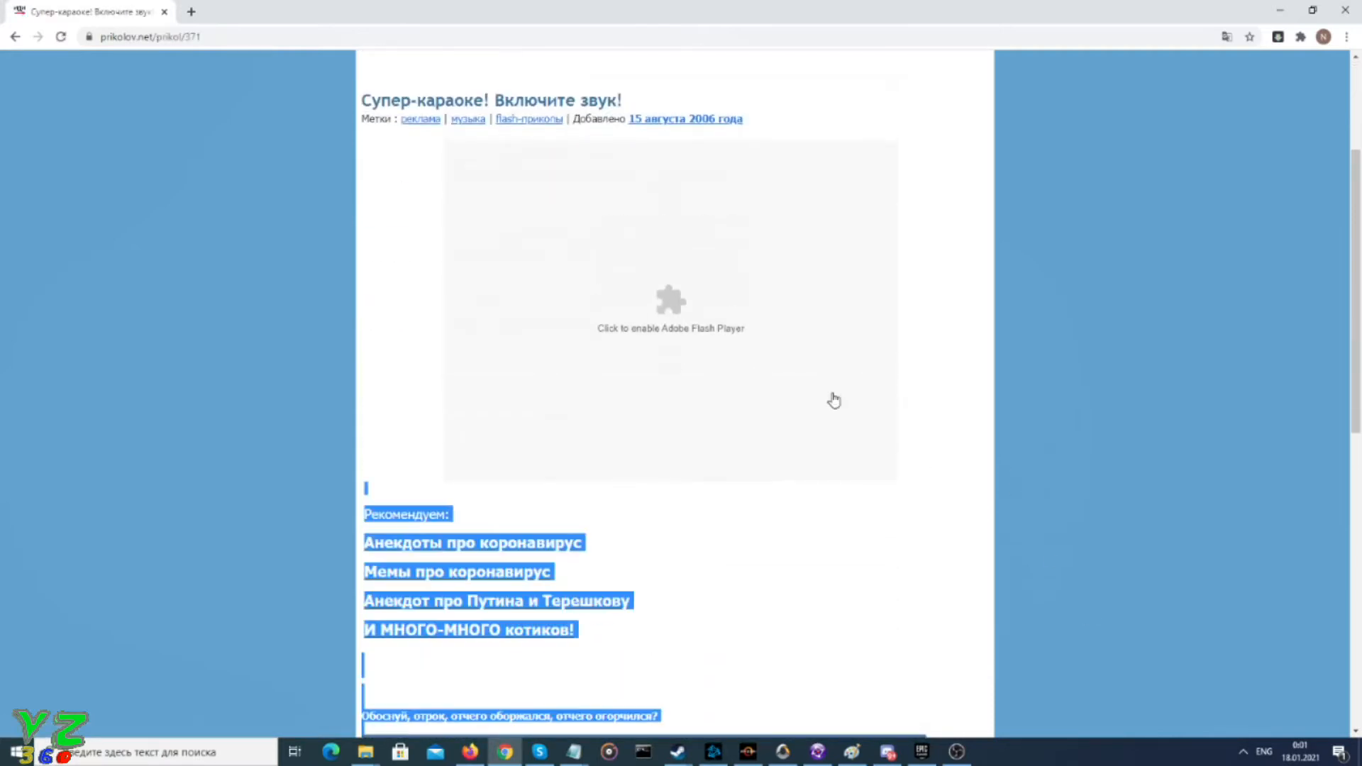
left_click(670, 307)
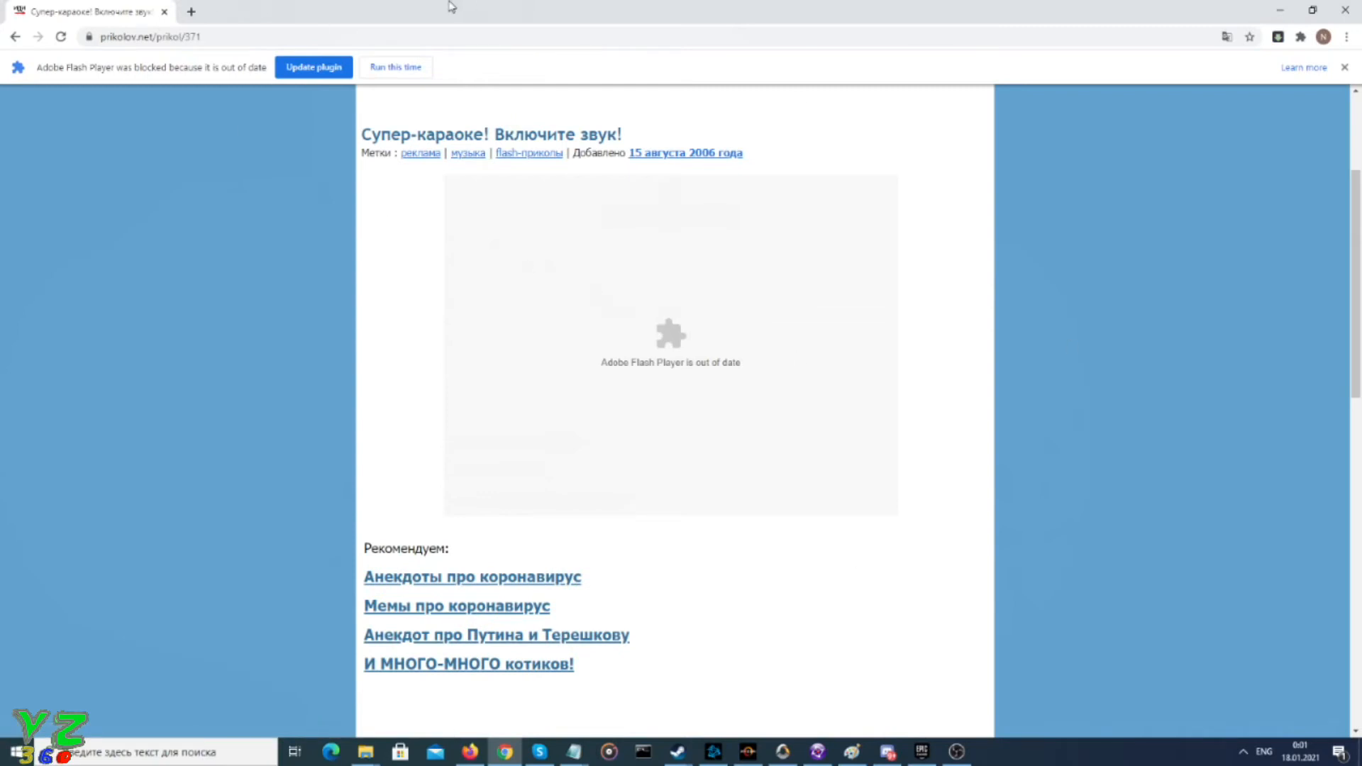
mouse_move(753, 134)
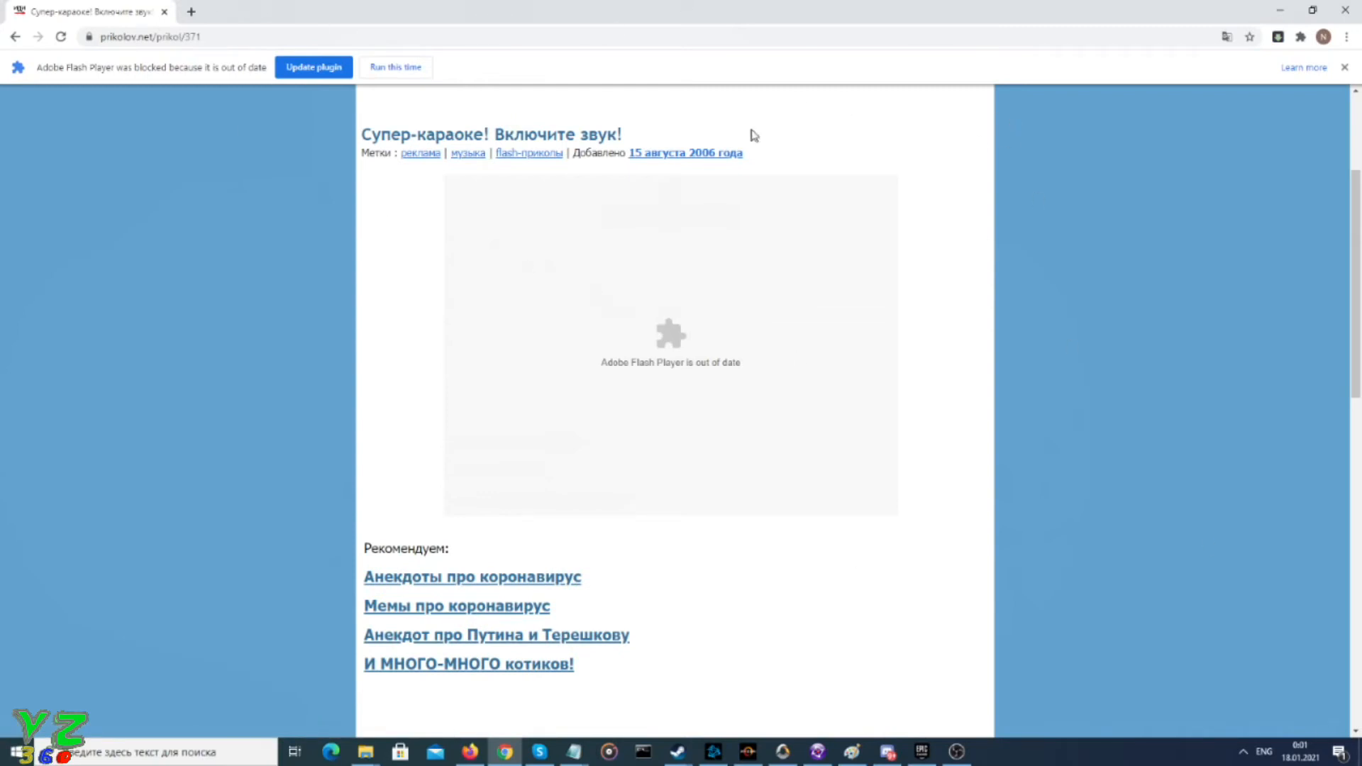
mouse_move(949, 319)
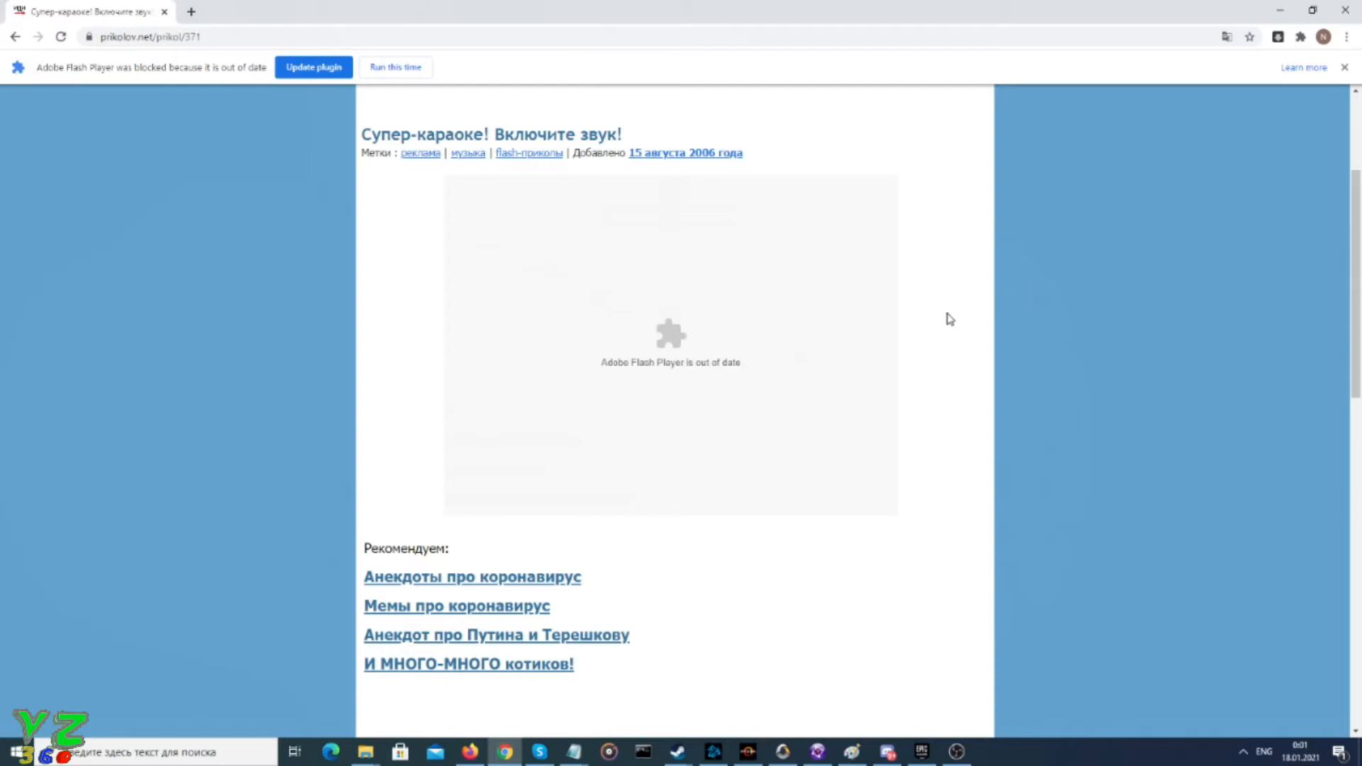
- View the karaoke post's page source in a new tab and bring up Ctrl+F find
right_click(949, 318)
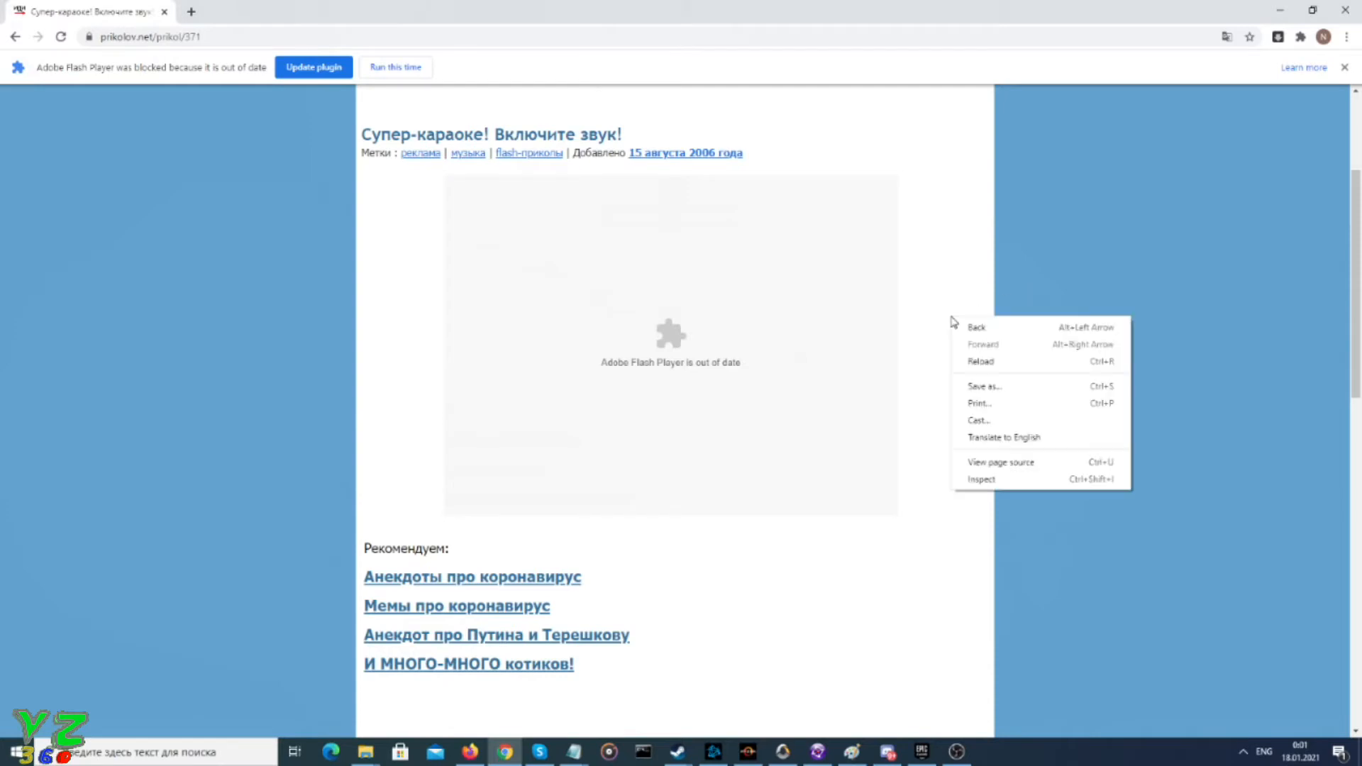
mouse_move(991, 347)
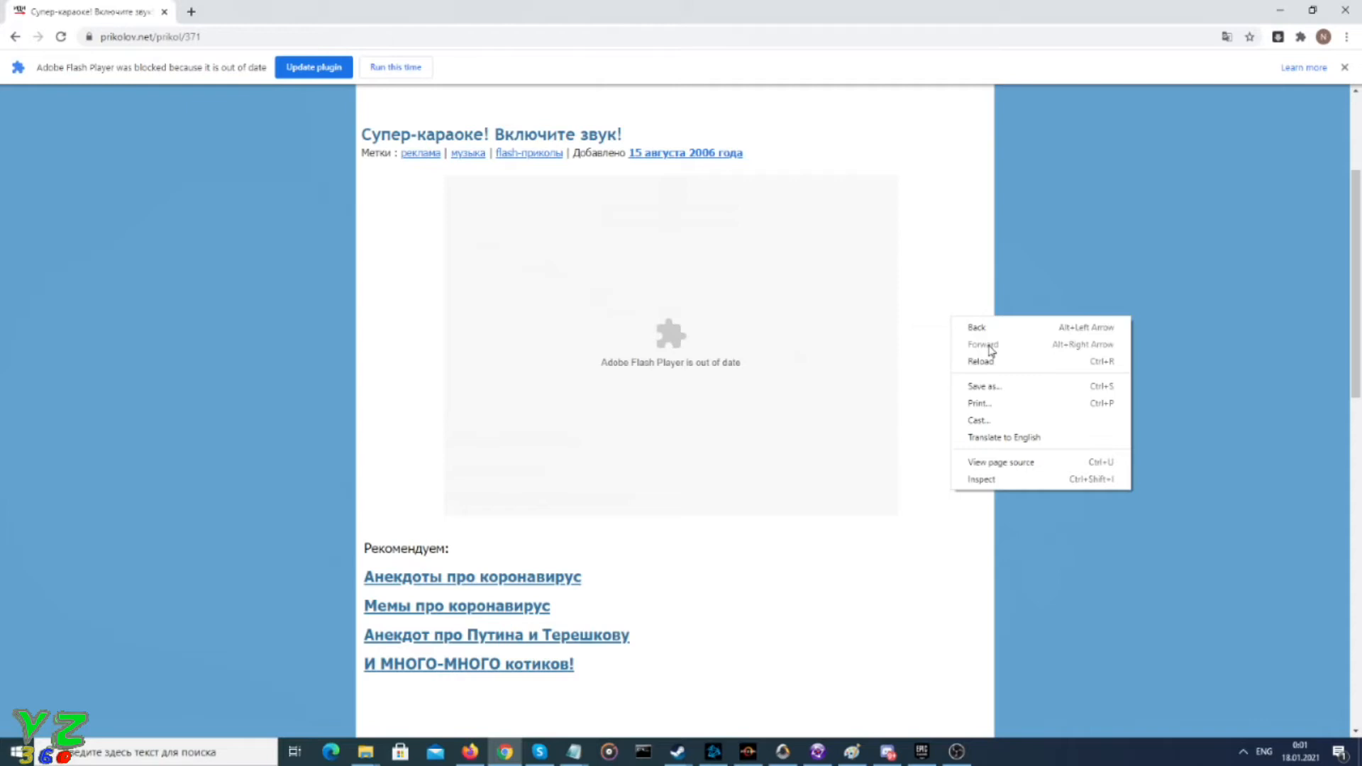
mouse_move(999, 461)
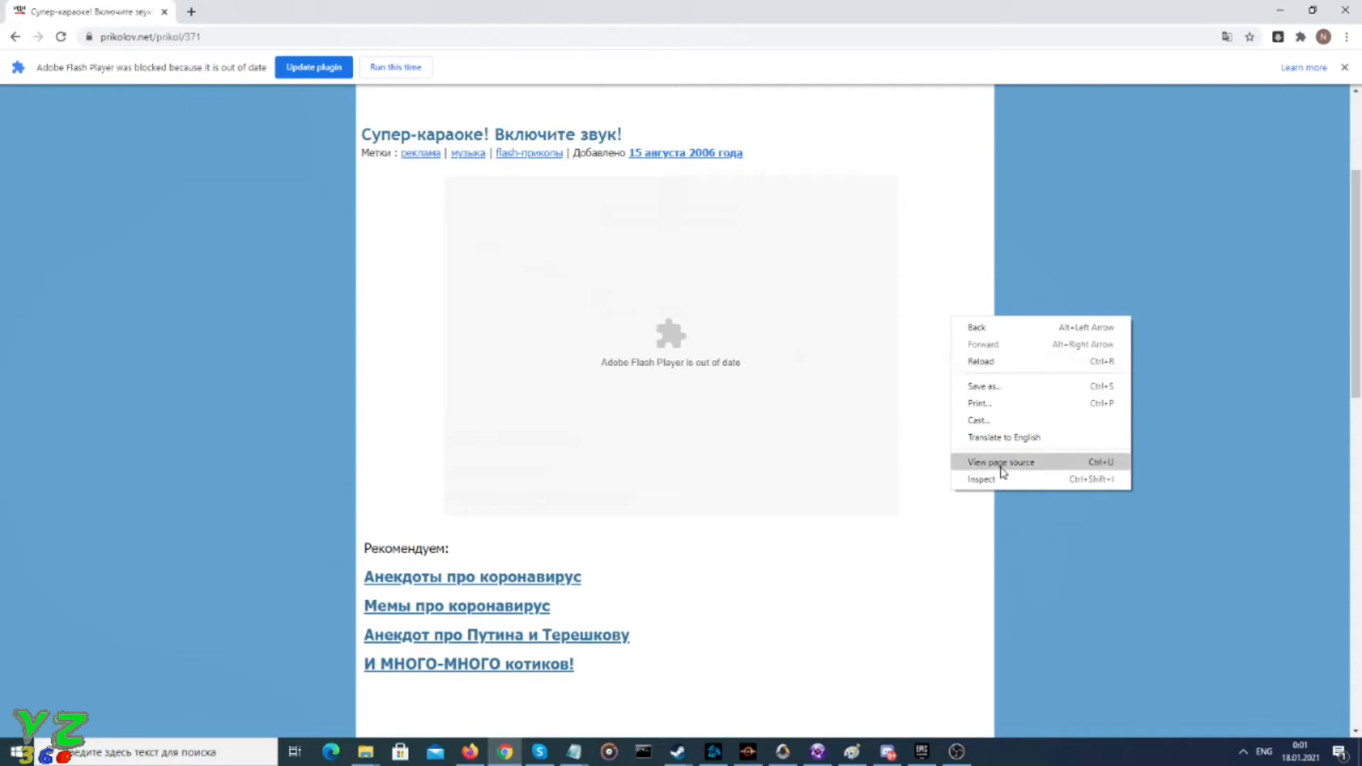
left_click(999, 461)
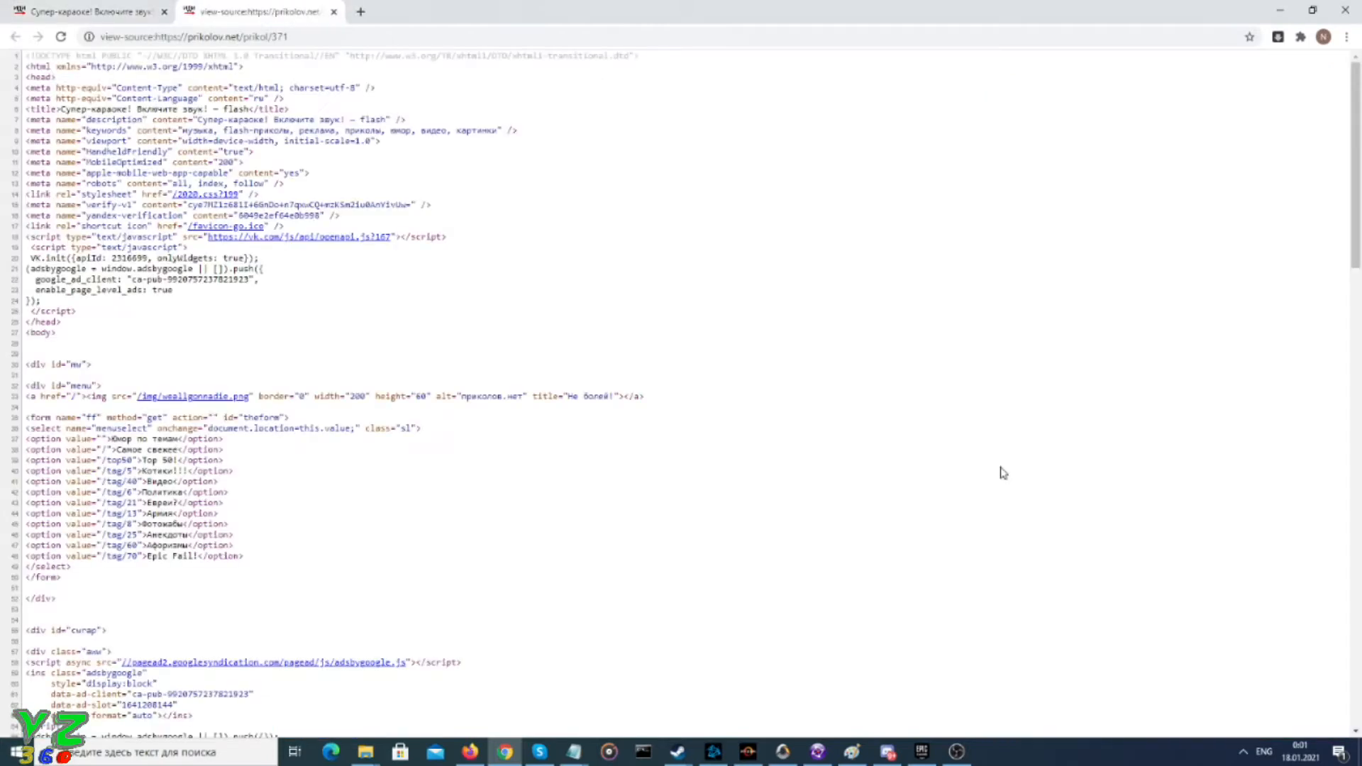
mouse_move(608, 7)
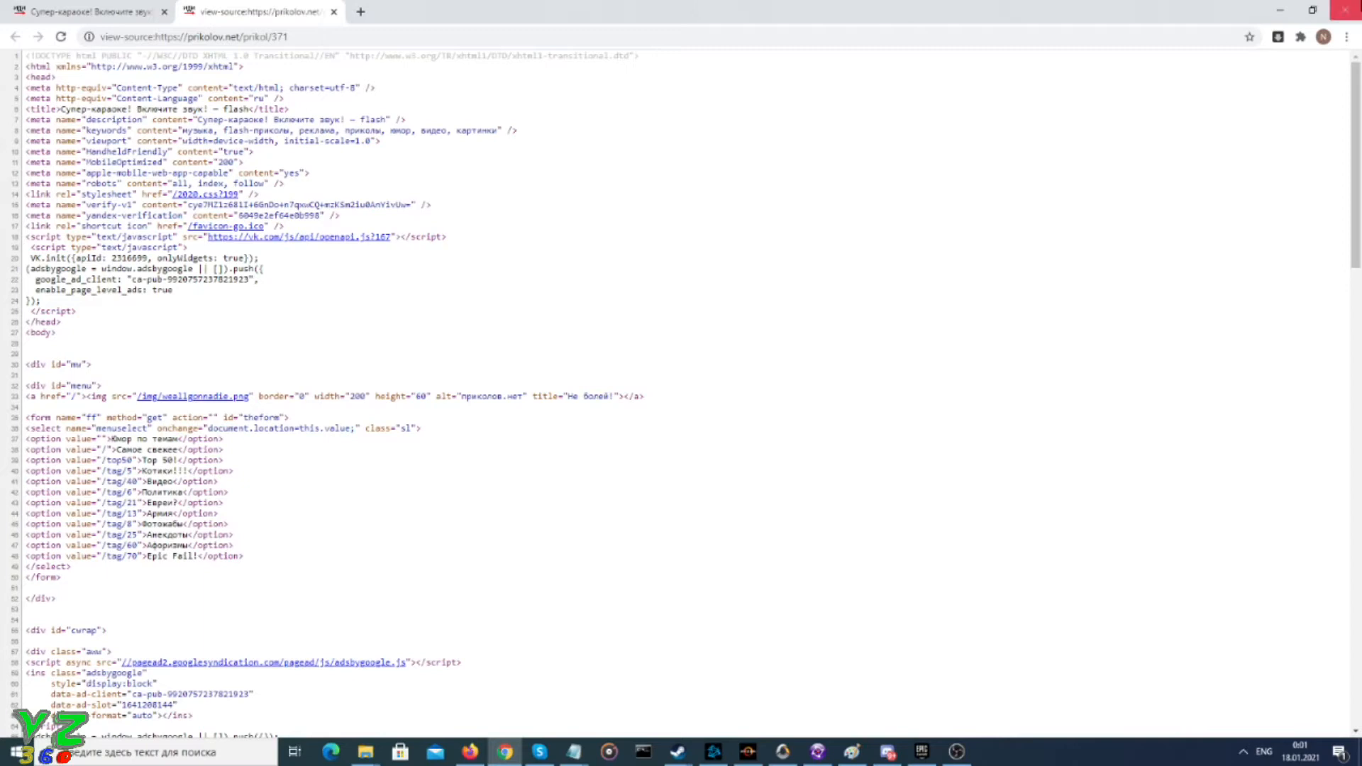
key("ctrl+f")
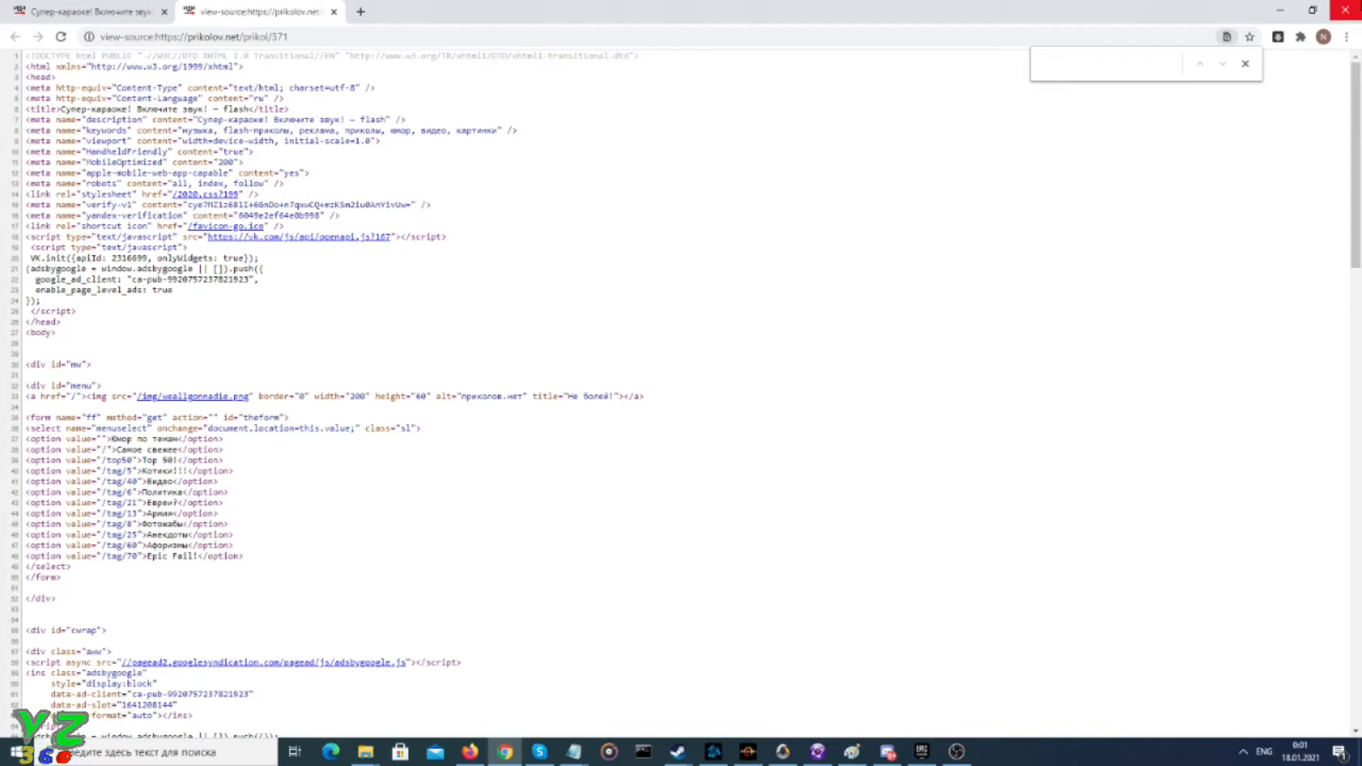
- Search the page source for 'swf' to find the ShowFlash .swf link
left_click(1103, 62)
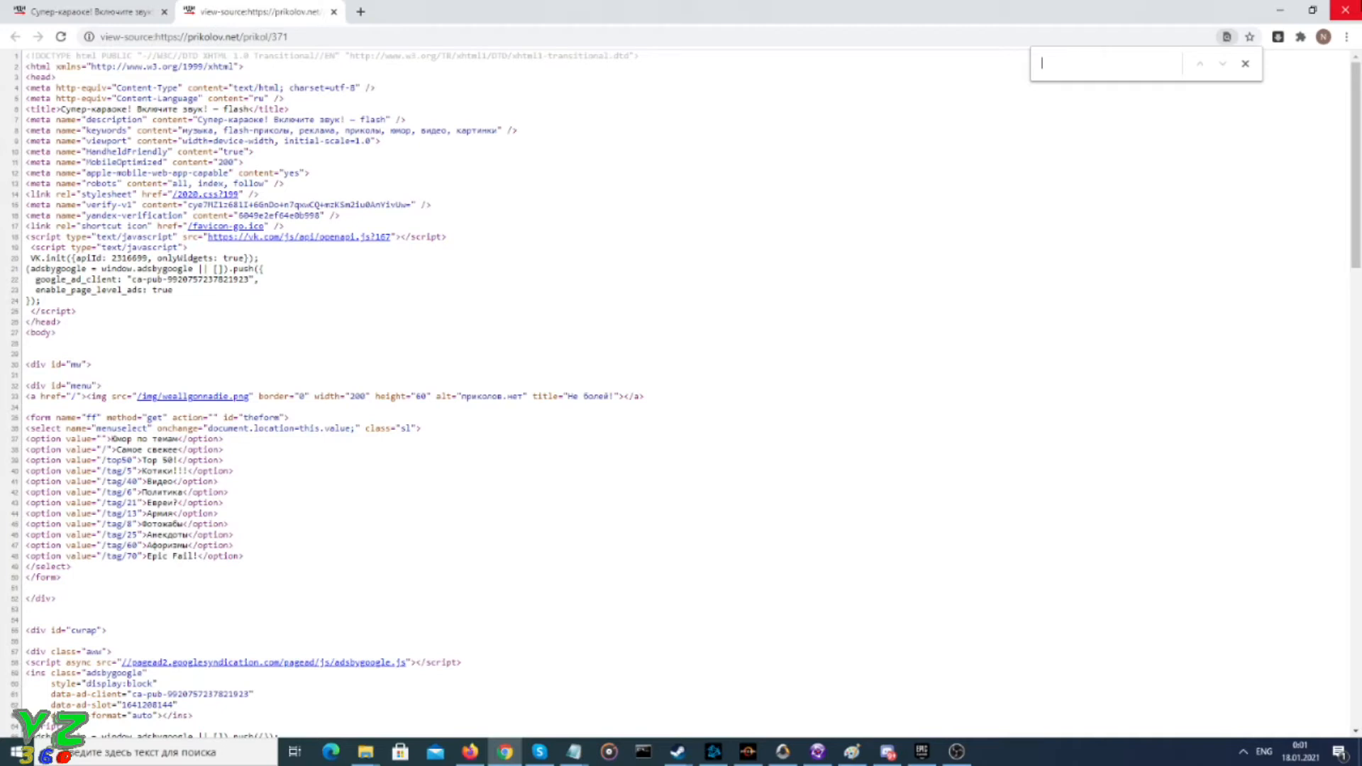
type("swf")
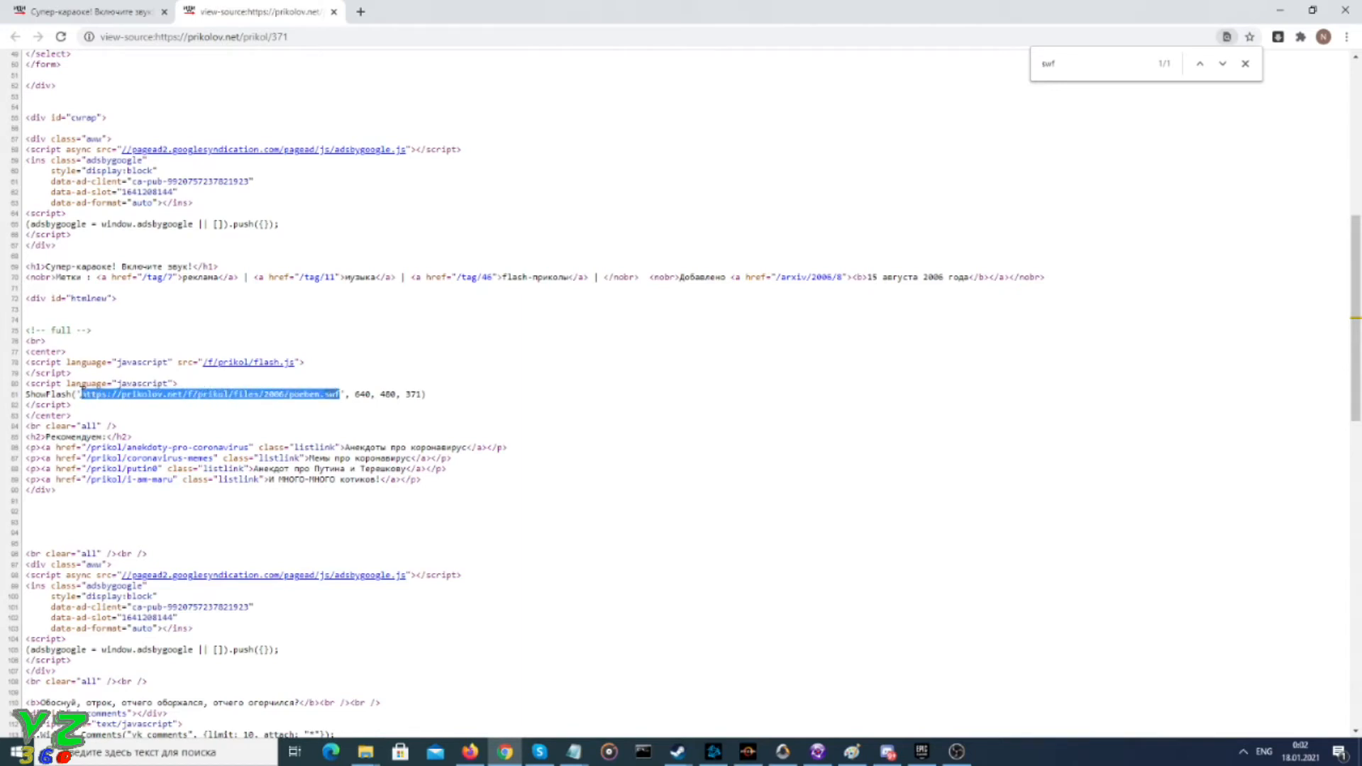
- Copy the poeben.swf address and load it in a new tab, starting the Keep/Discard download
right_click(208, 394)
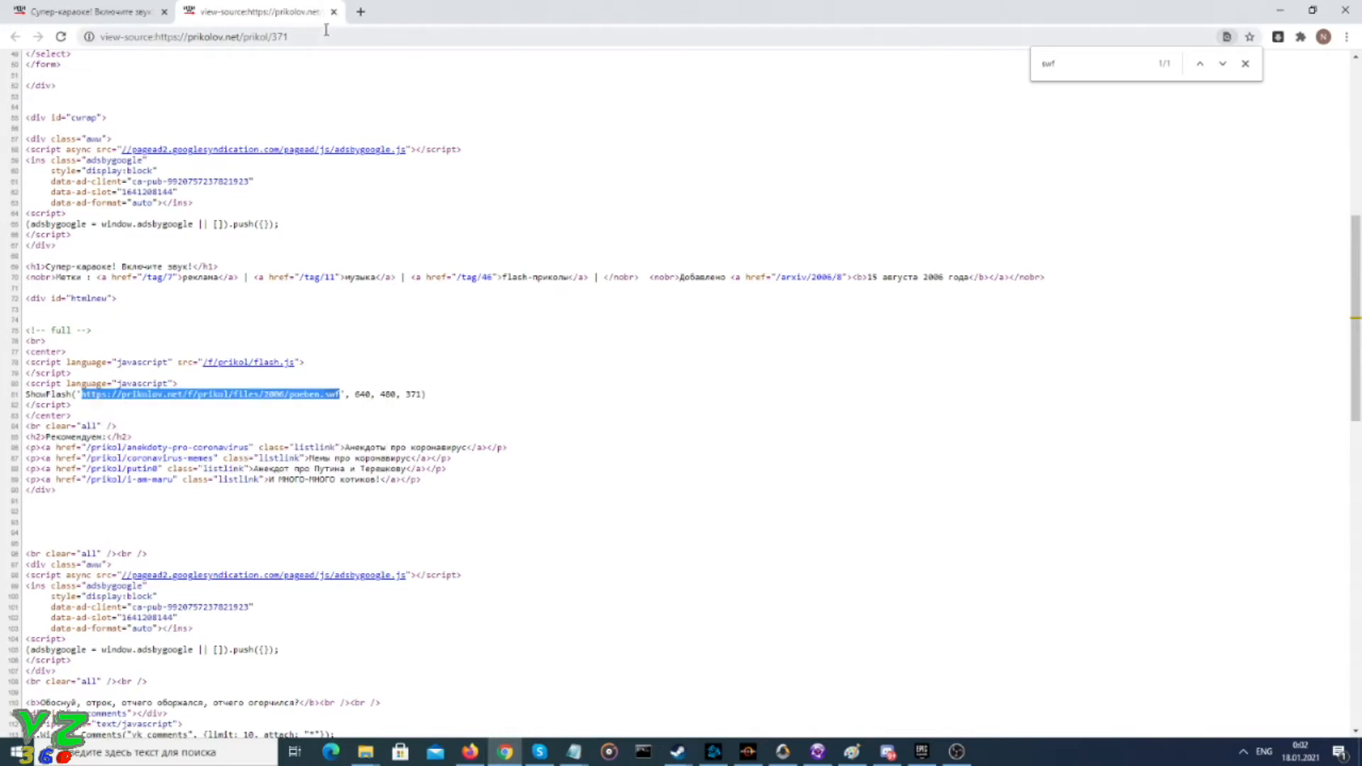
right_click(193, 36)
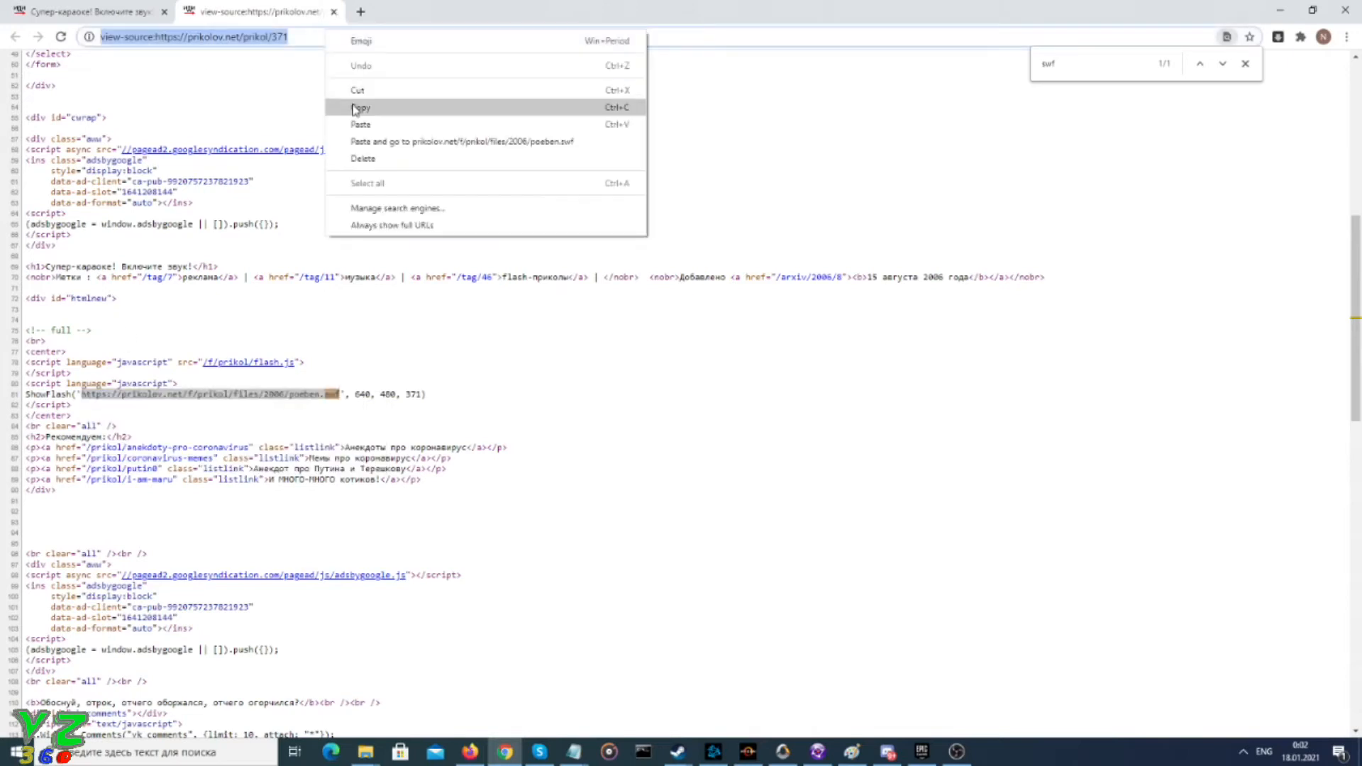
left_click(361, 107)
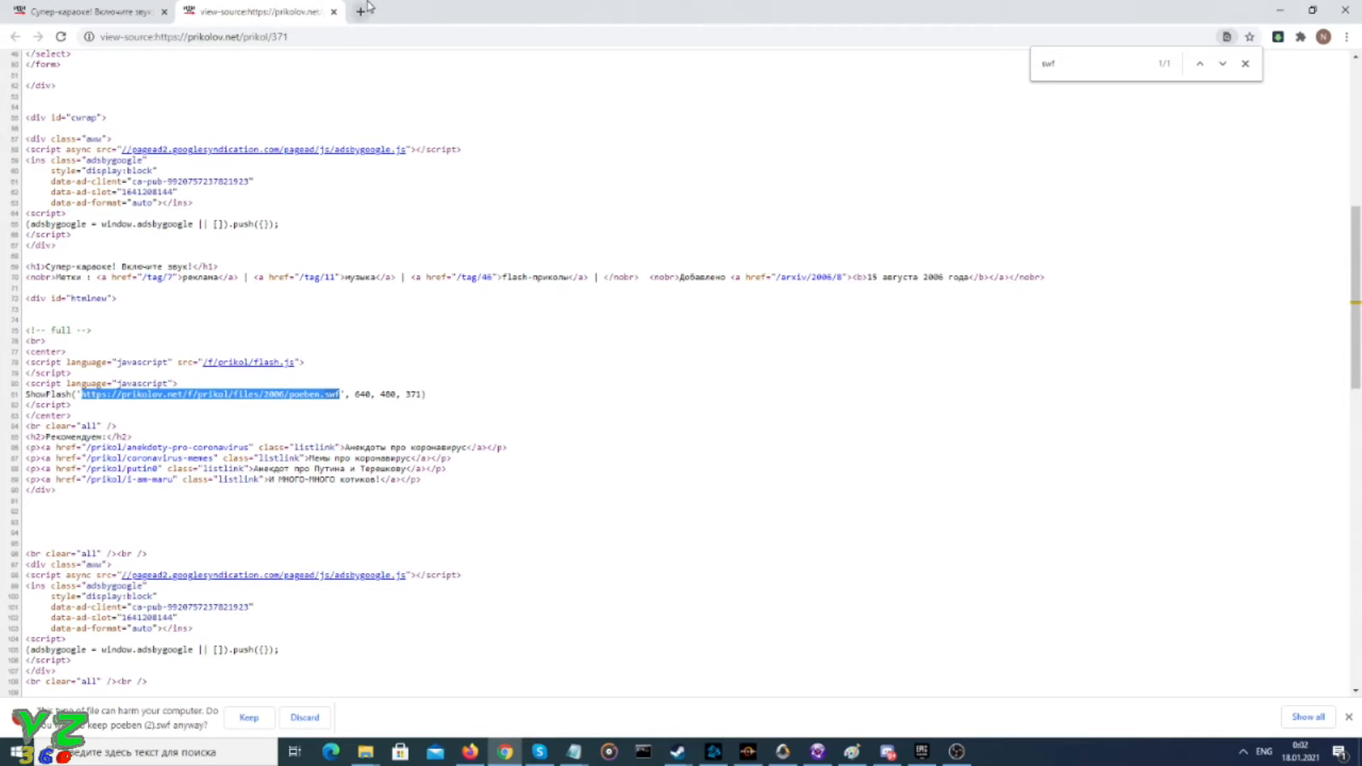
left_click(86, 11)
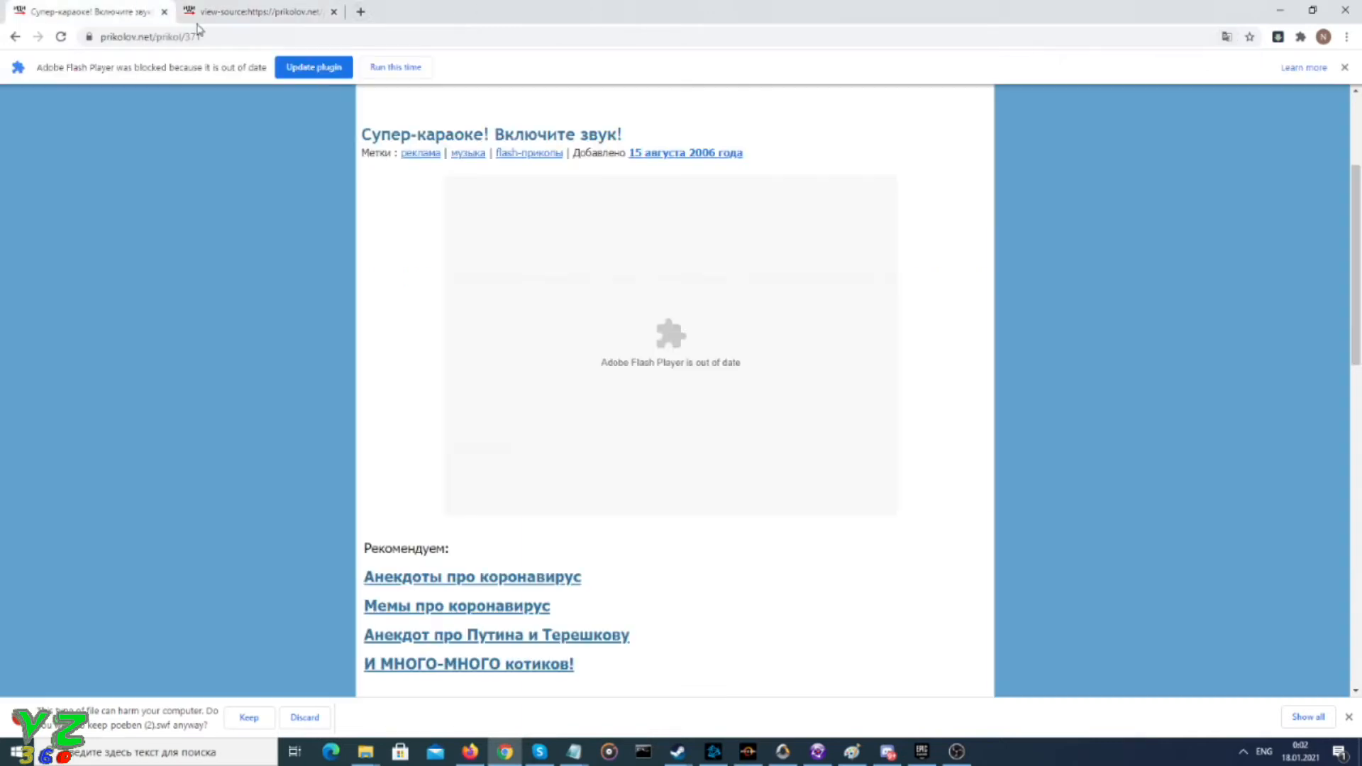
right_click(147, 36)
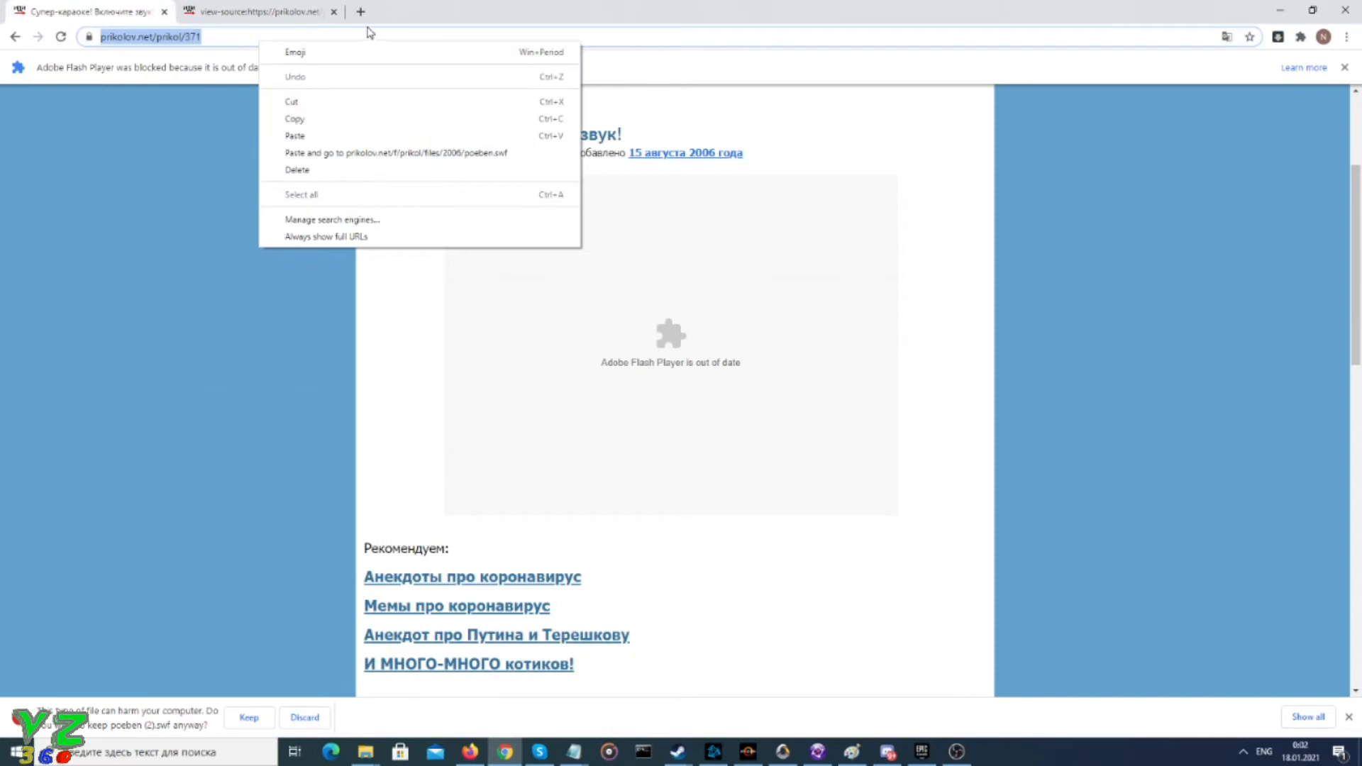
left_click(360, 11)
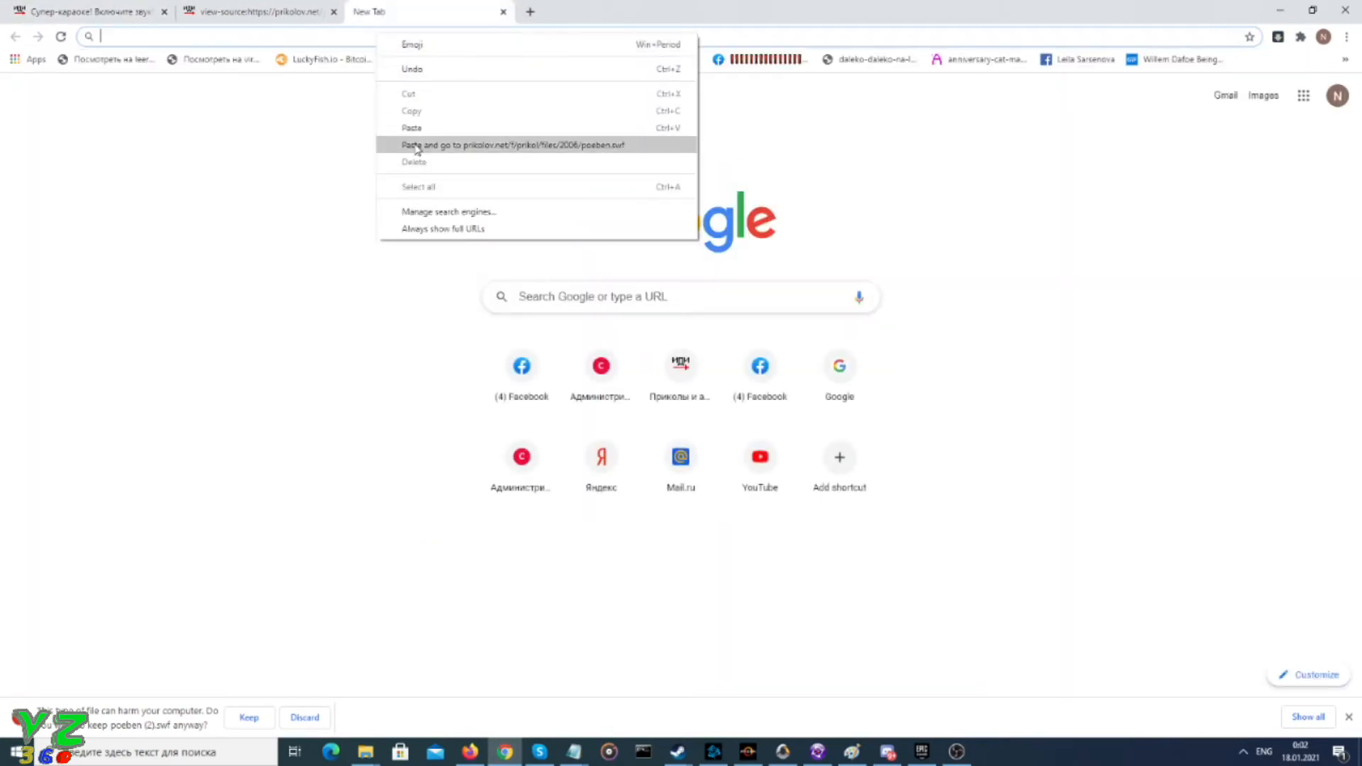
left_click(511, 145)
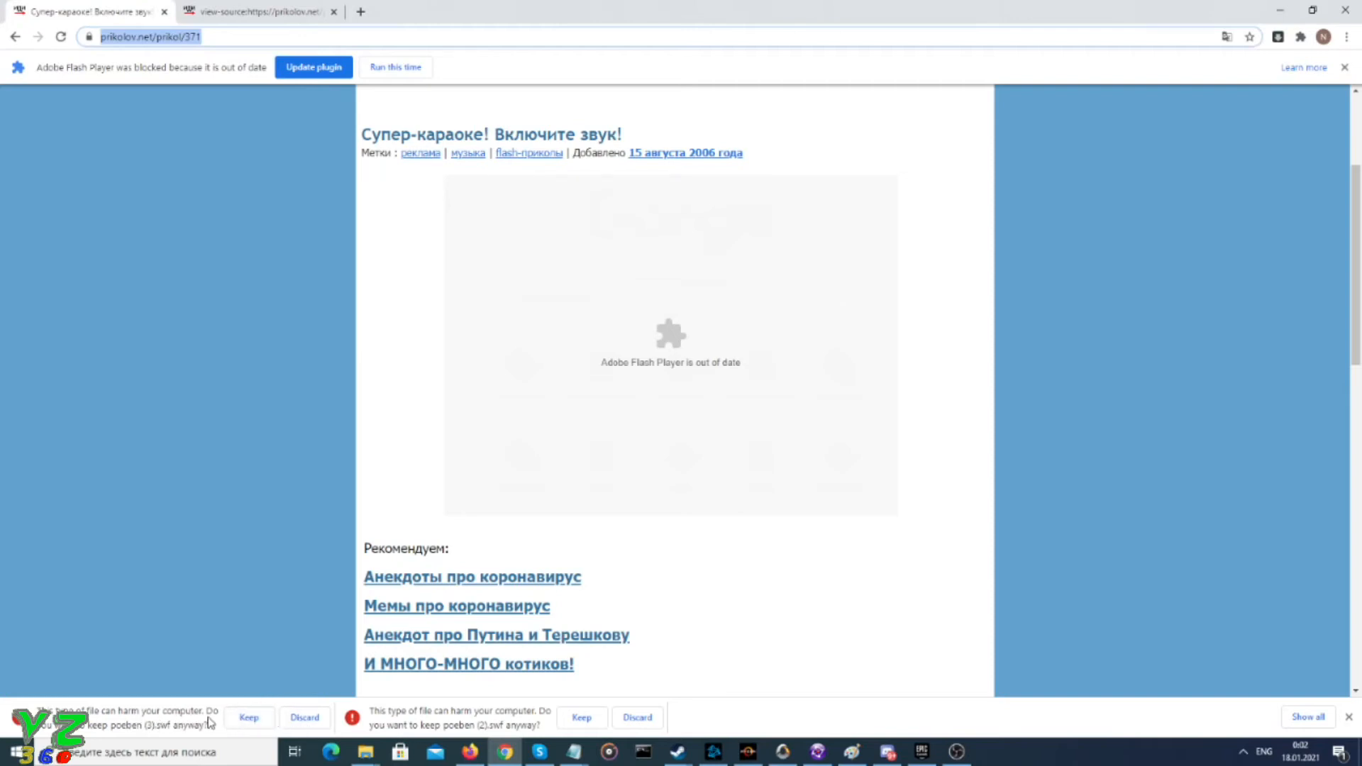
mouse_move(656, 700)
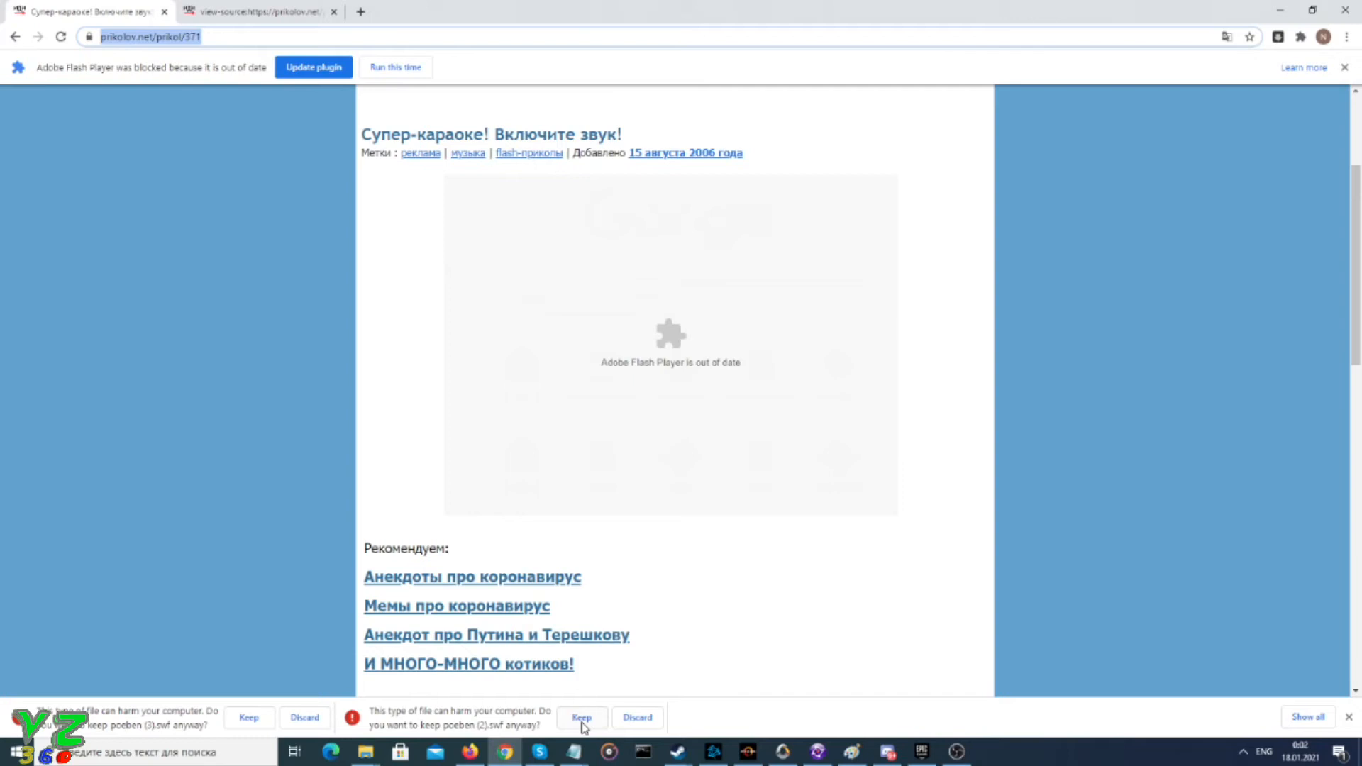
mouse_move(956, 7)
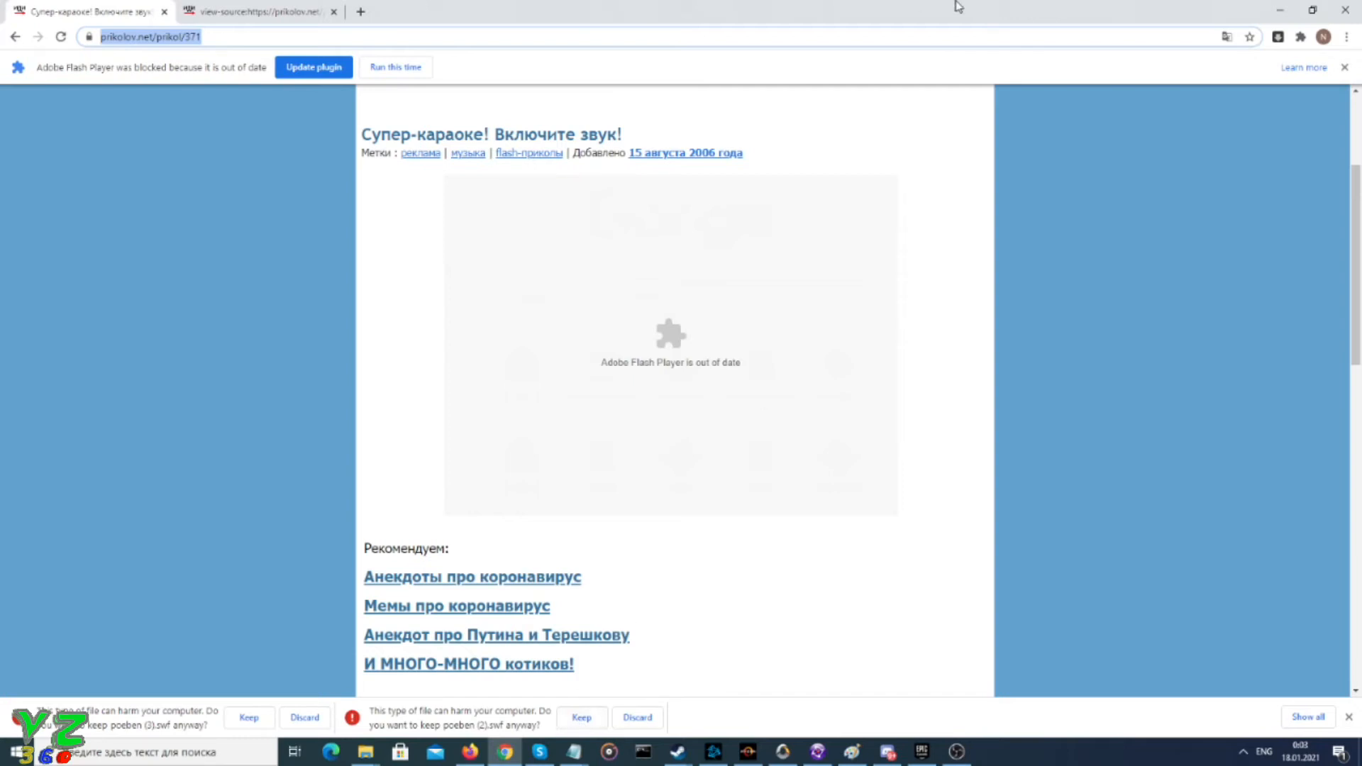
mouse_move(1345, 36)
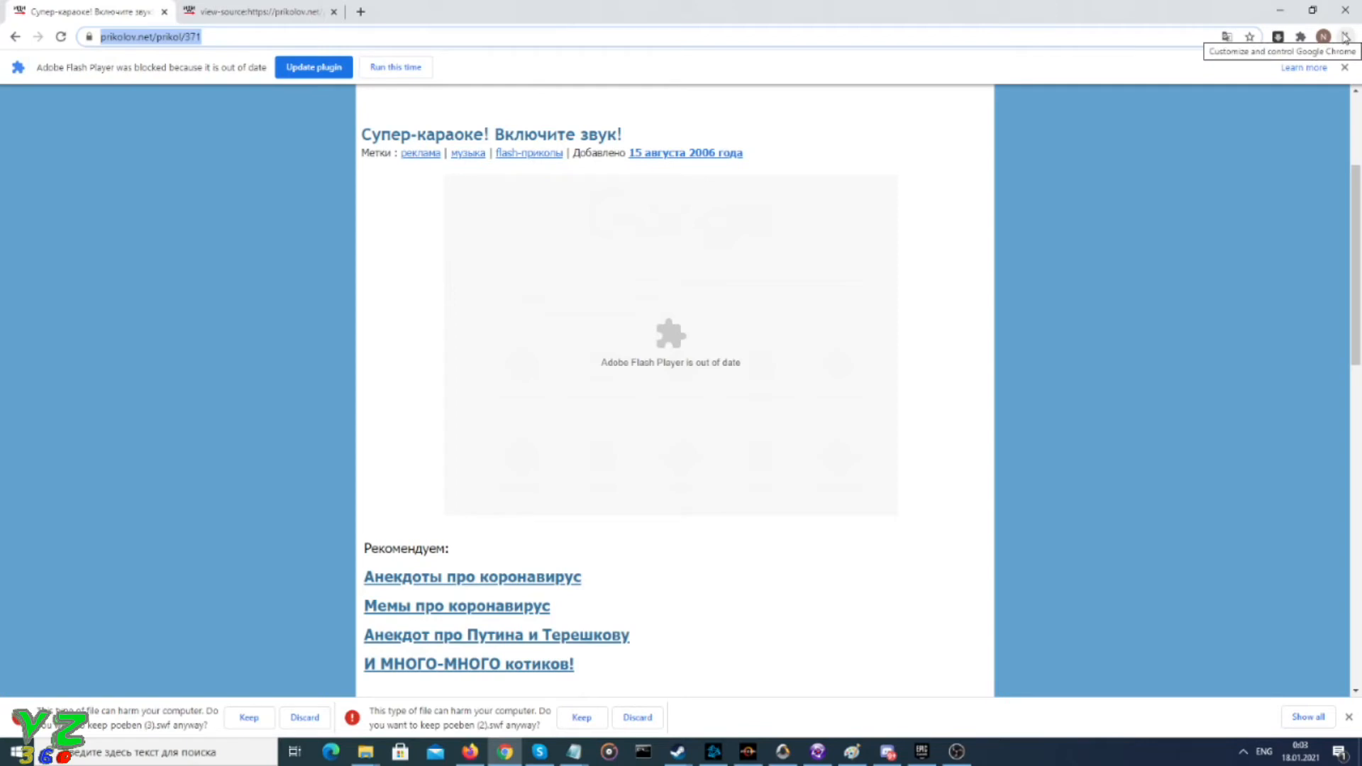
mouse_move(1326, 75)
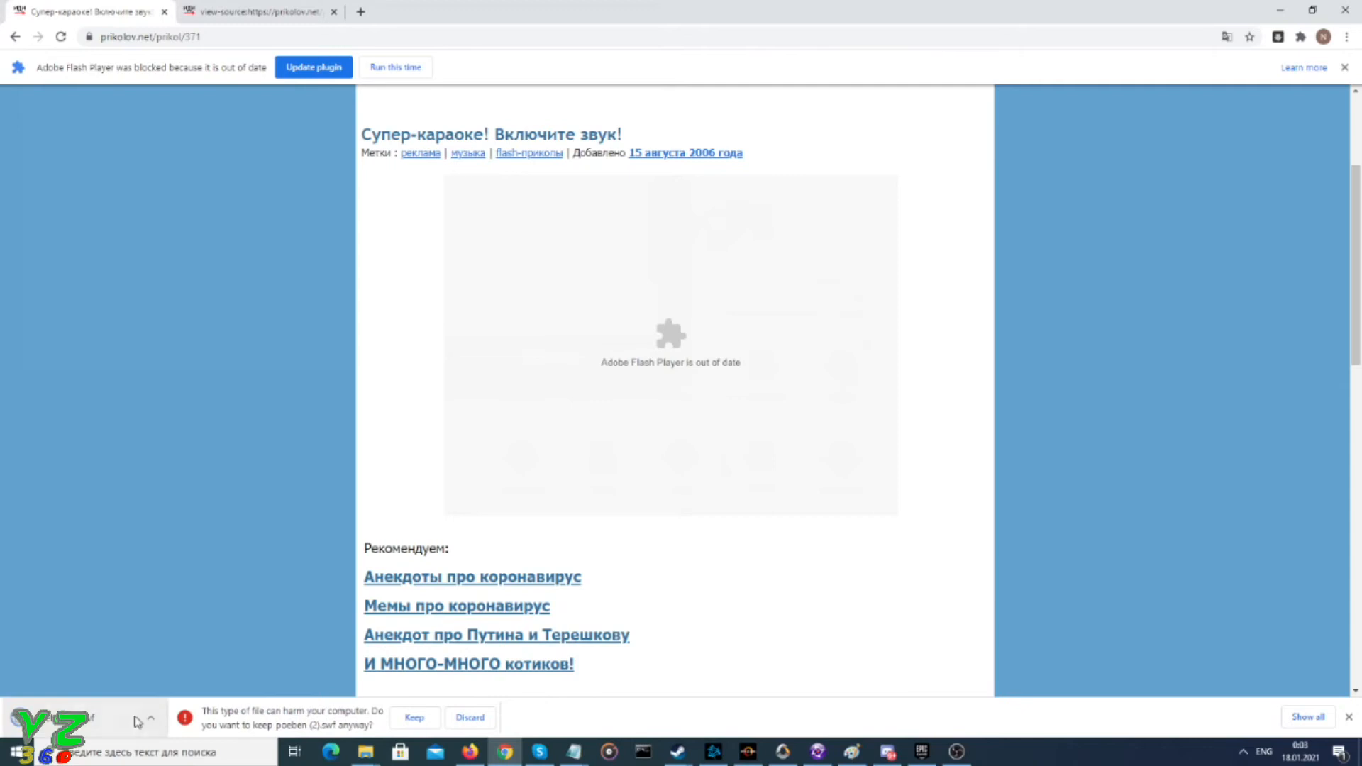
left_click(149, 717)
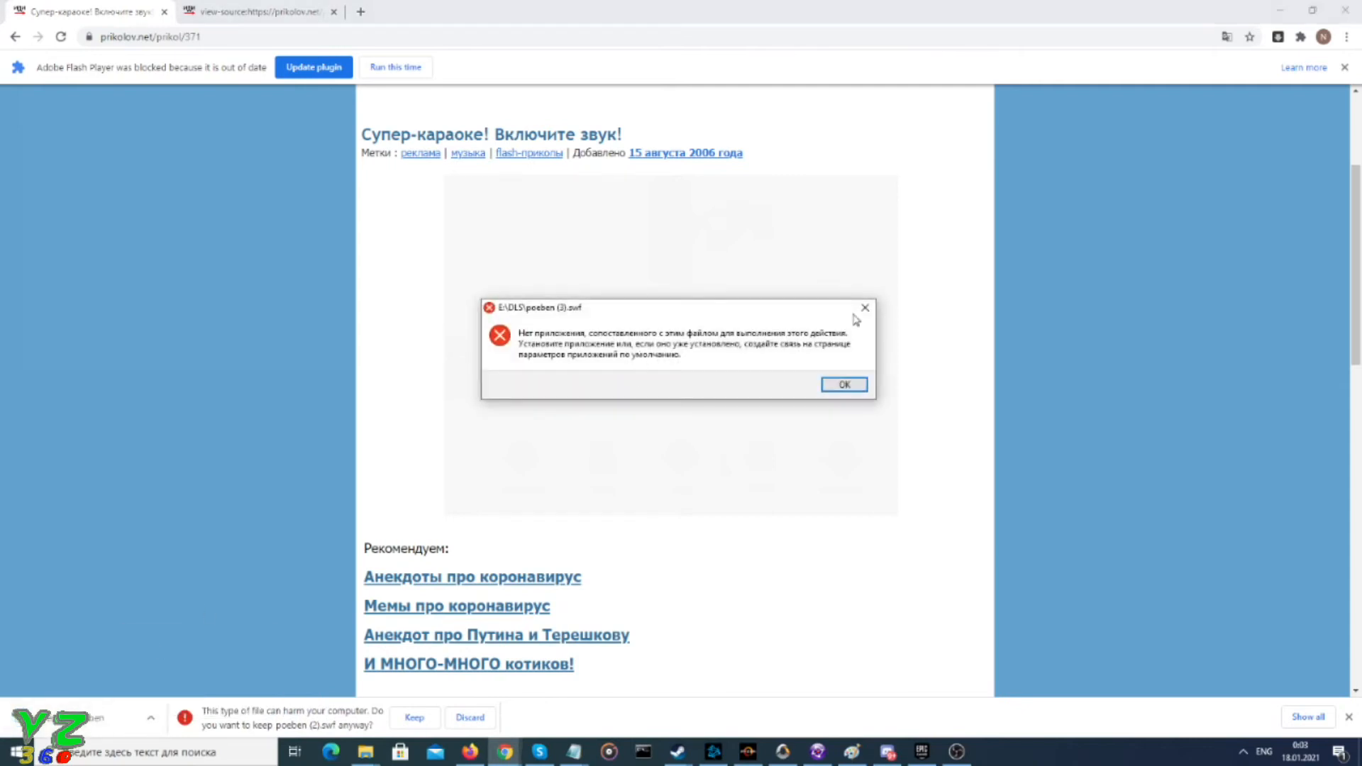
left_click(842, 384)
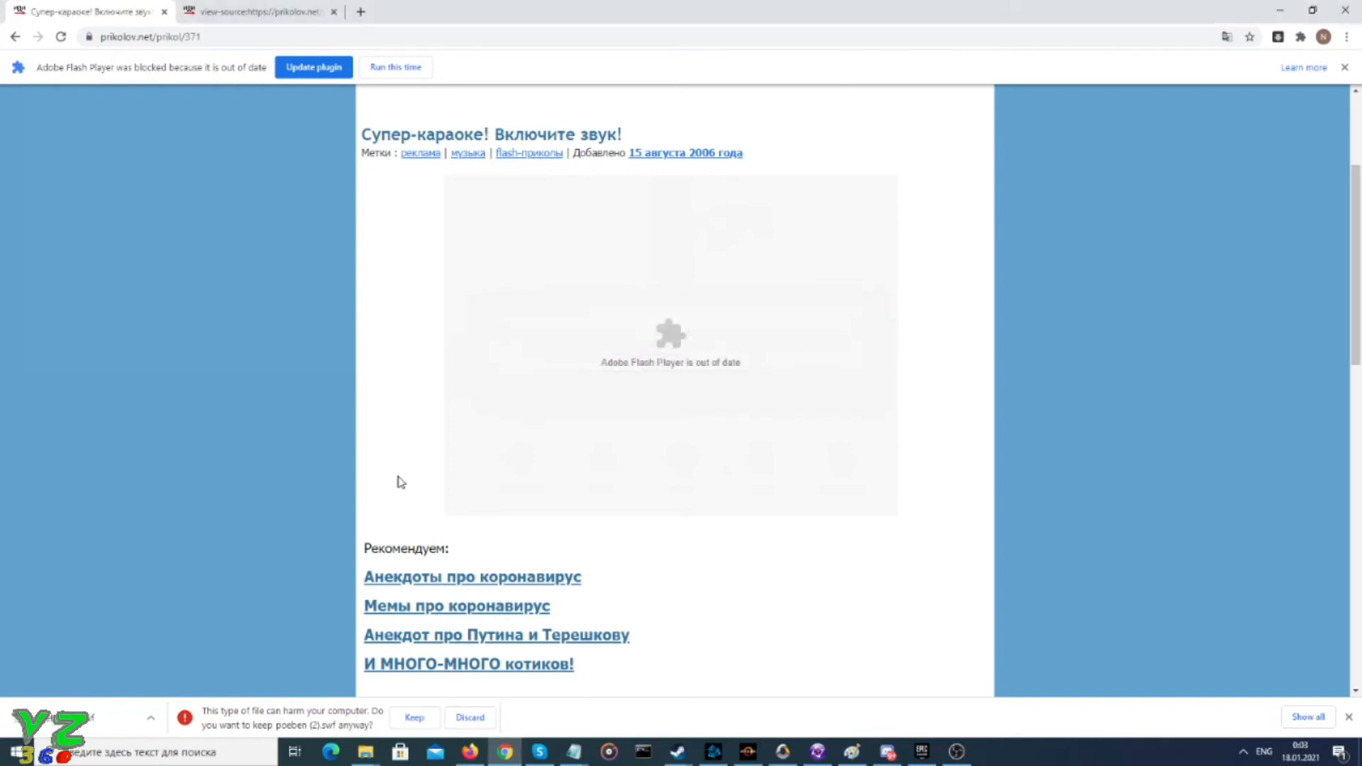
mouse_move(1206, 155)
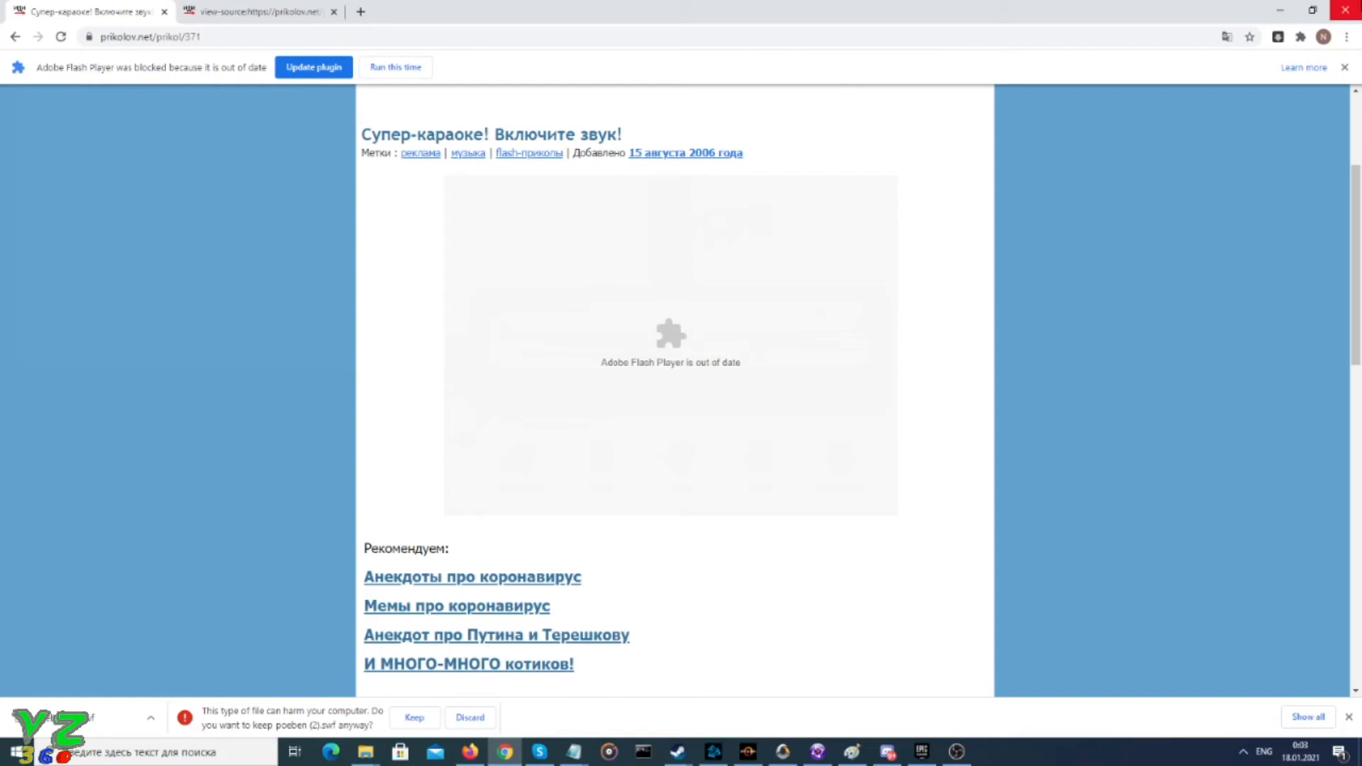
mouse_move(1345, 9)
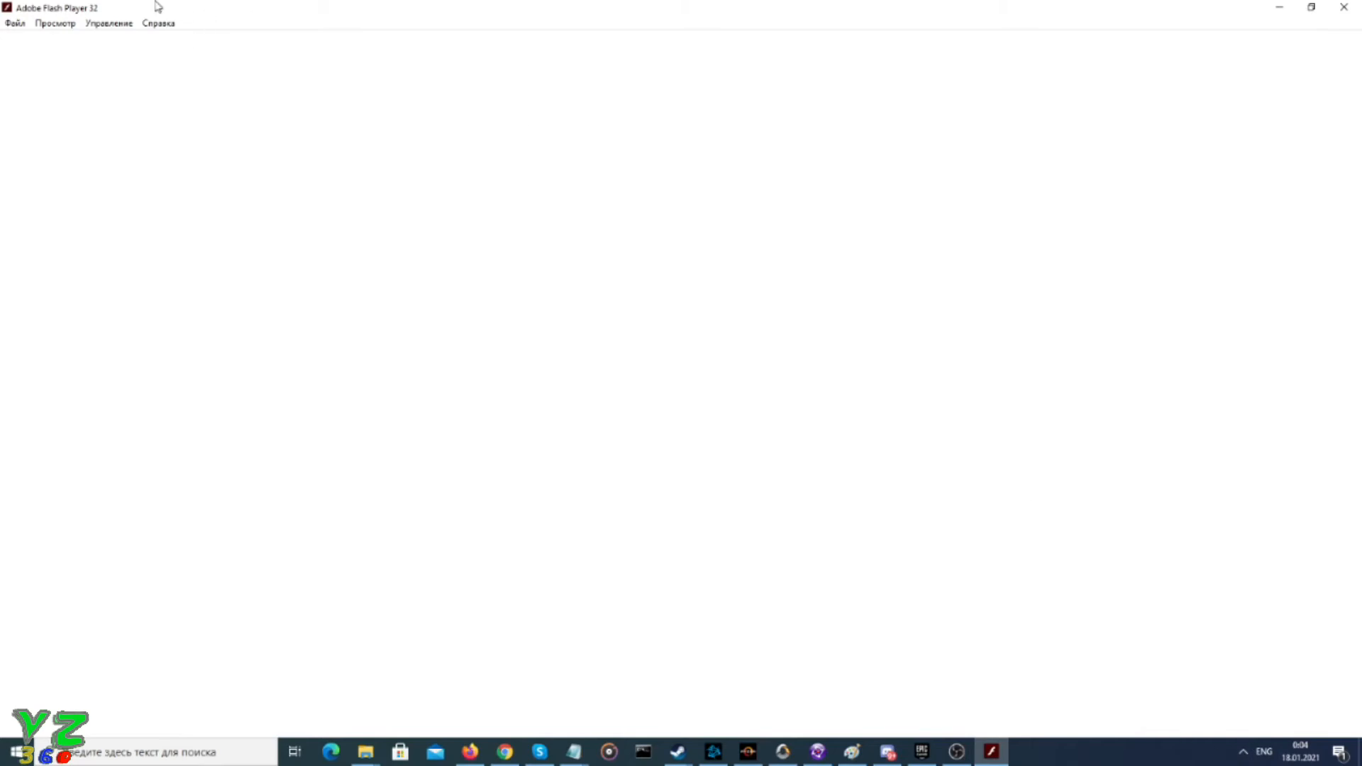
mouse_move(86, 6)
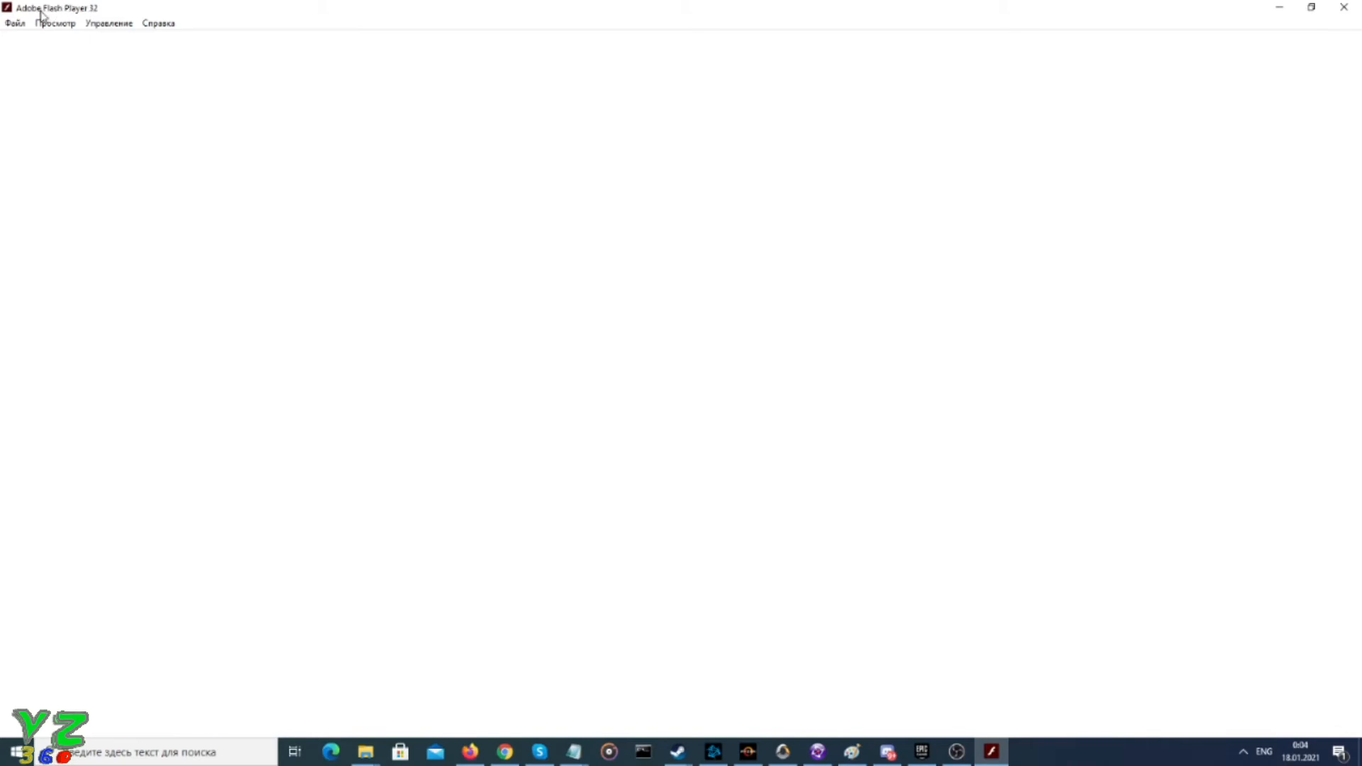
mouse_move(27, 24)
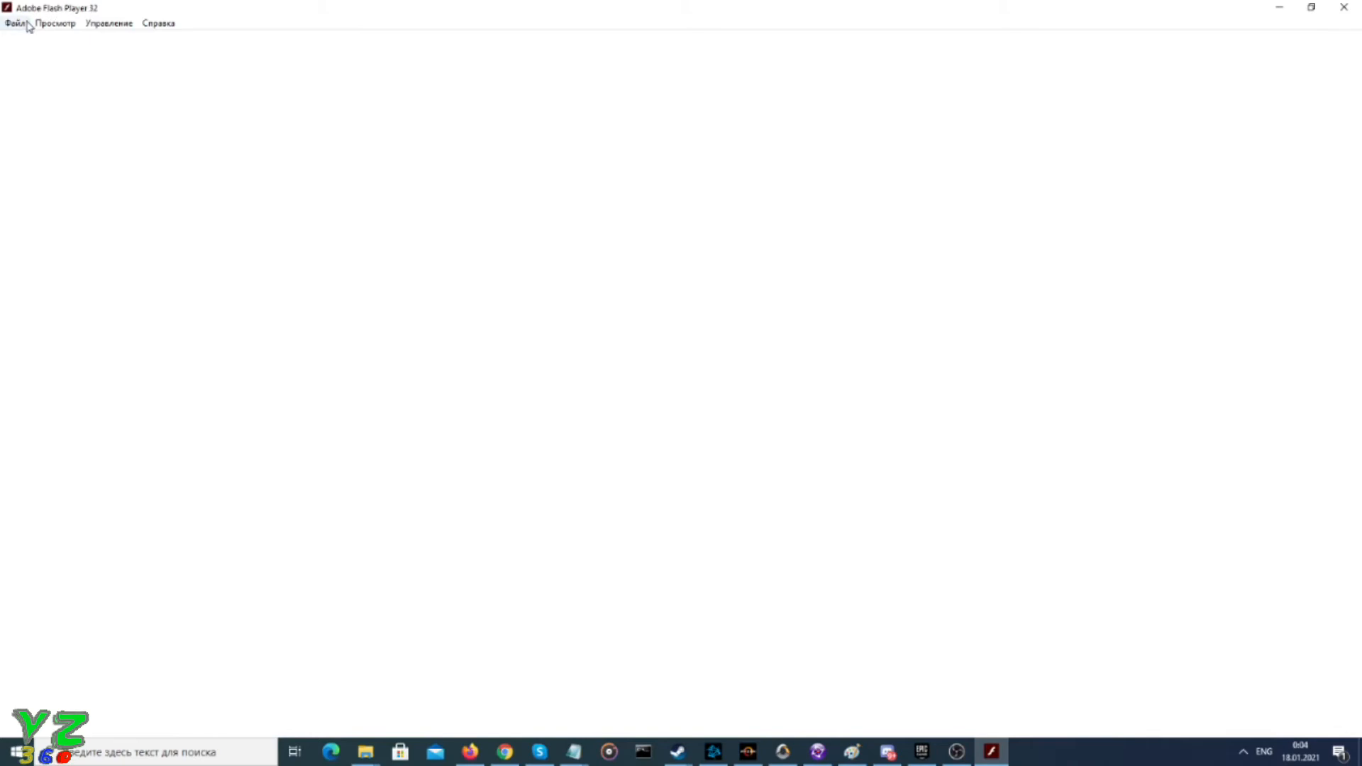
- Use Файл > Открыть… in Flash Player 32 and focus the empty Местоположение field
left_click(15, 23)
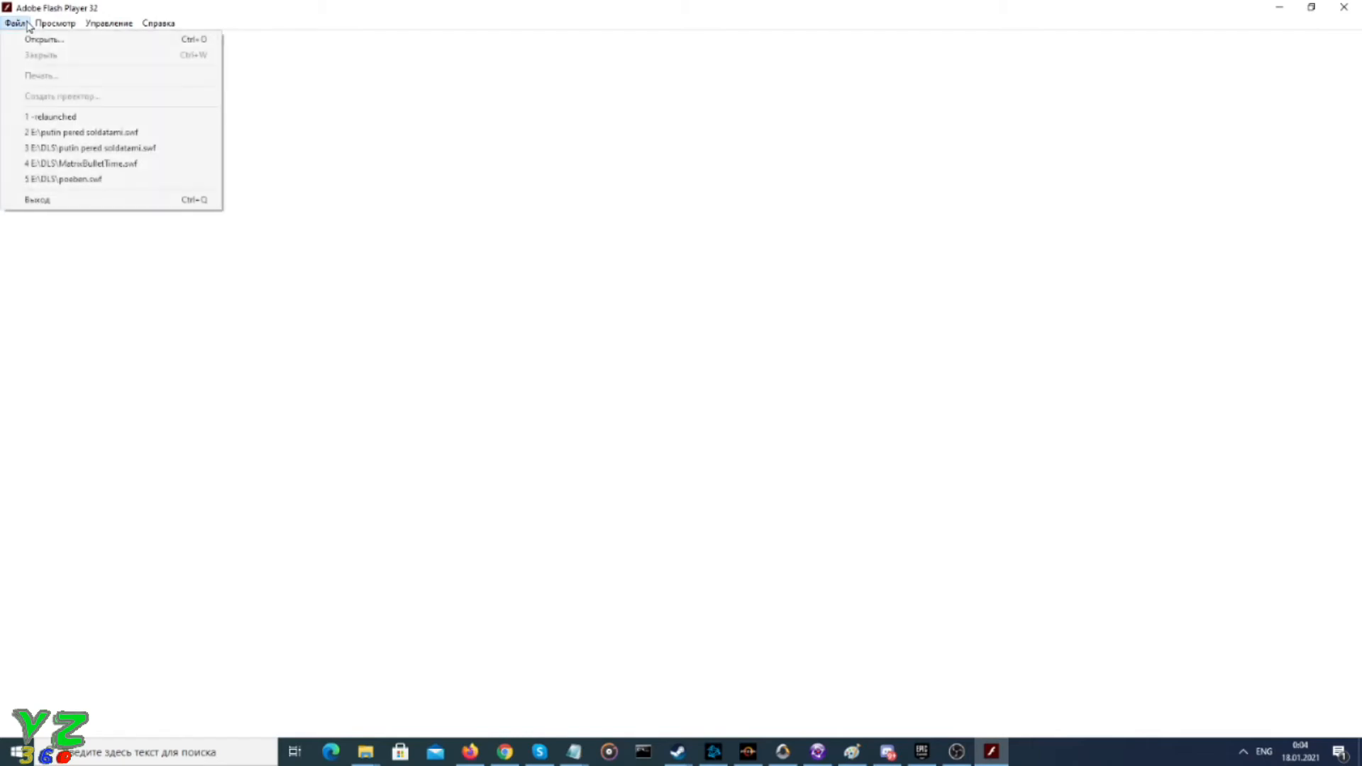
left_click(44, 38)
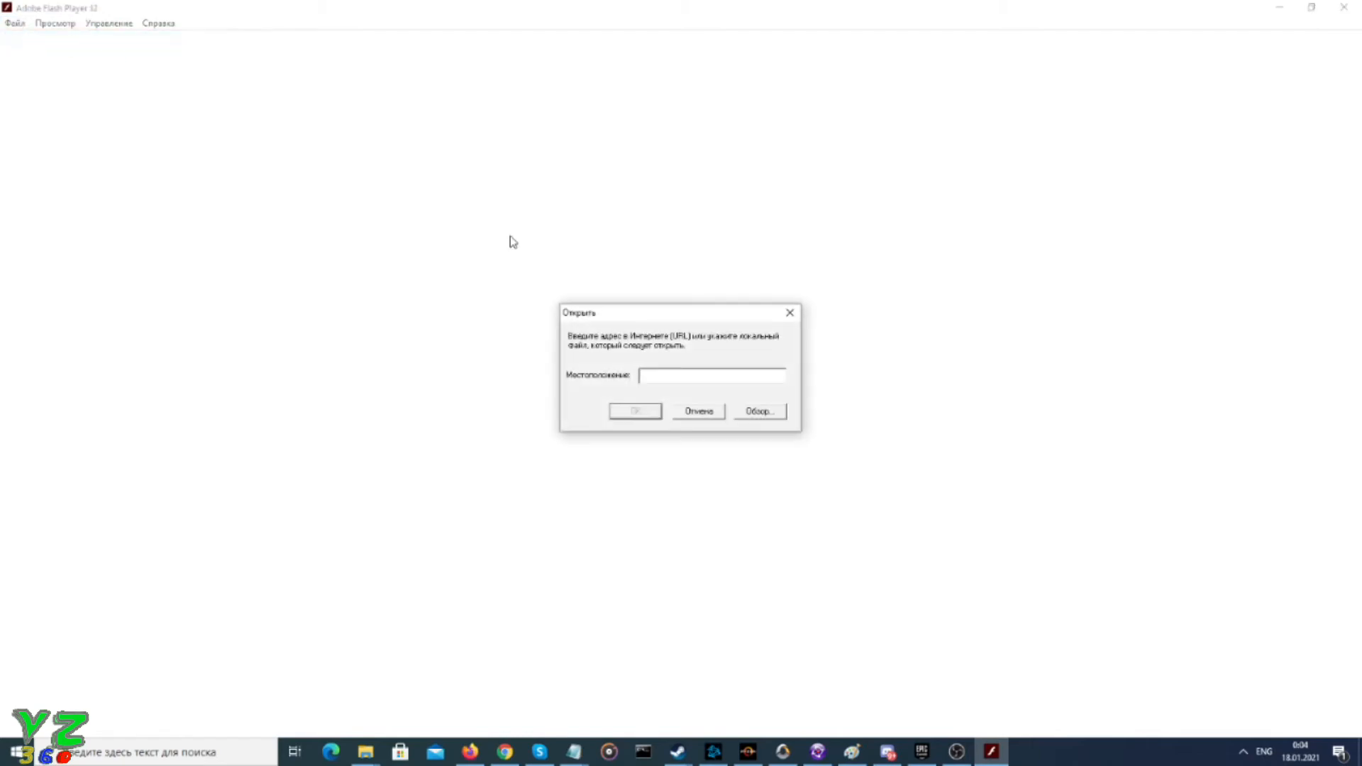
left_click(712, 374)
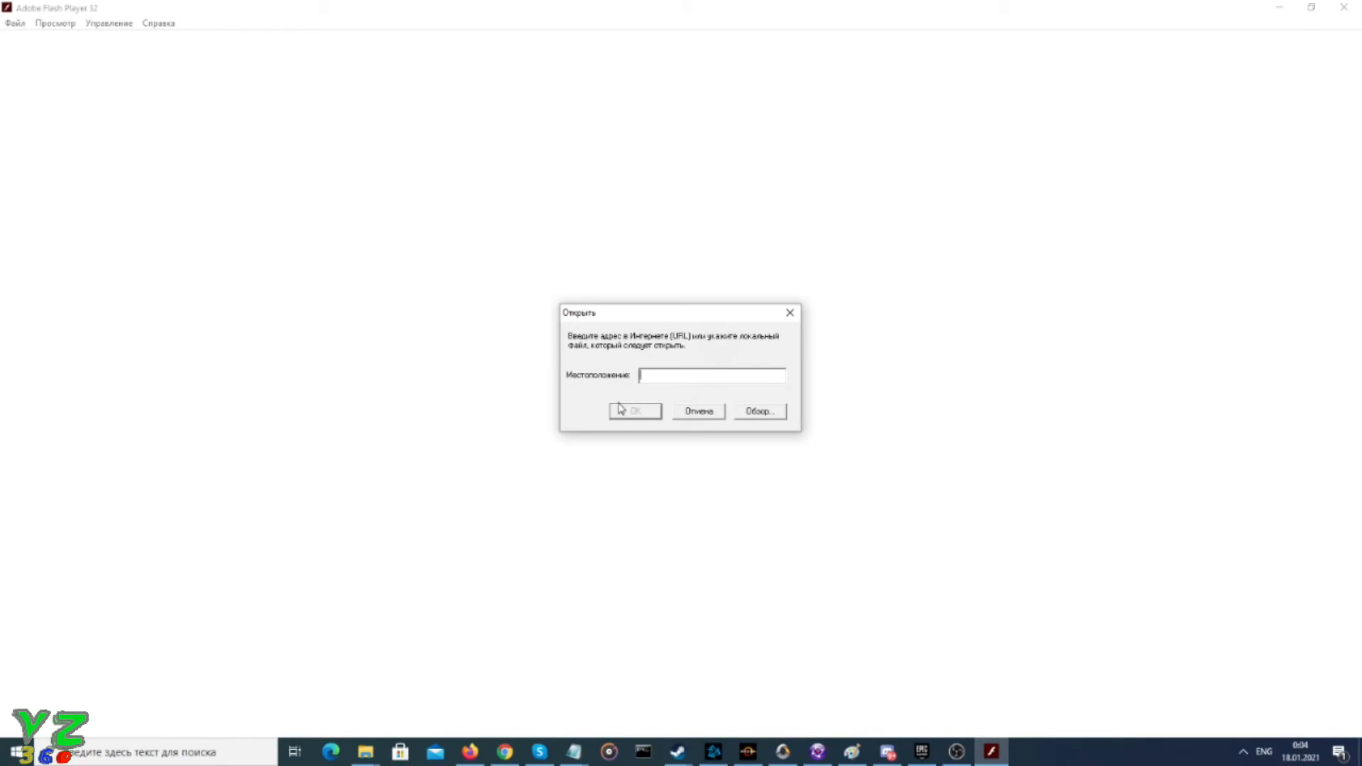
mouse_move(586, 437)
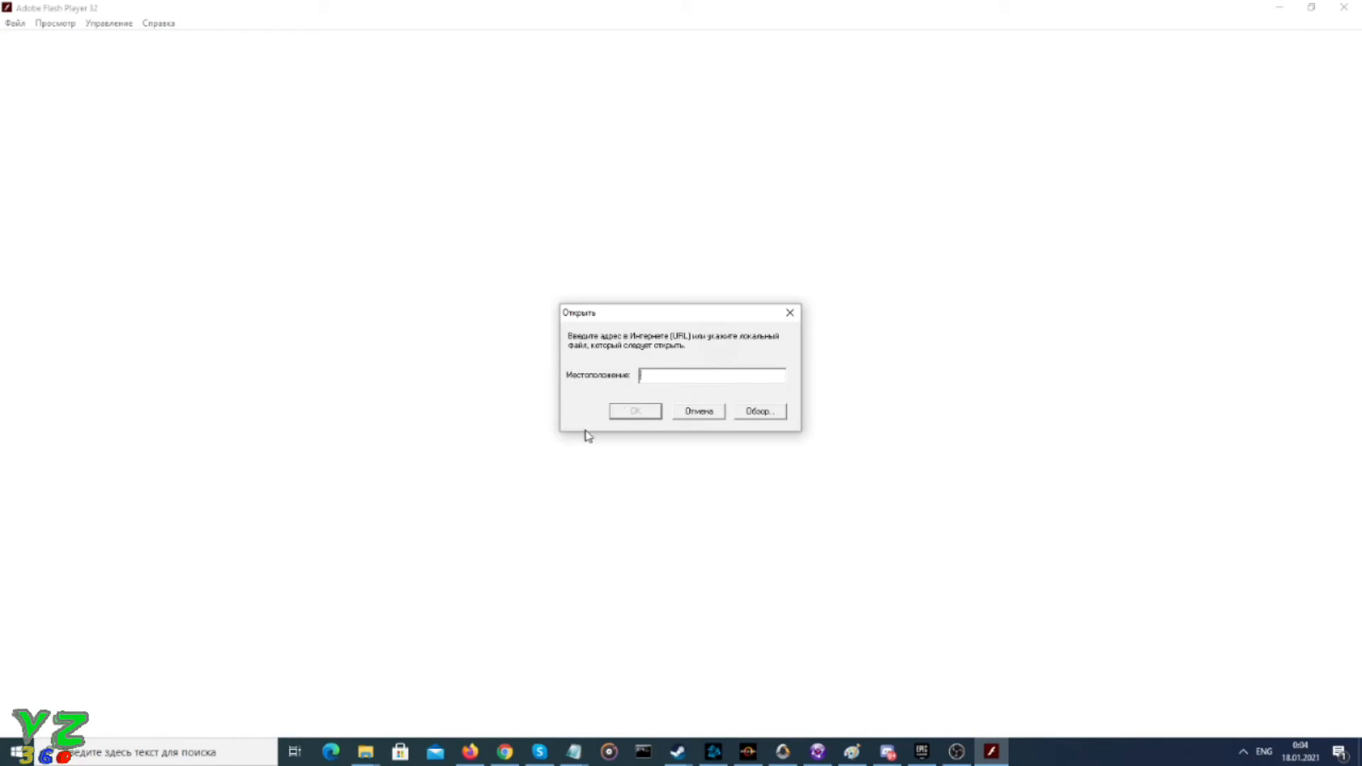
mouse_move(666, 450)
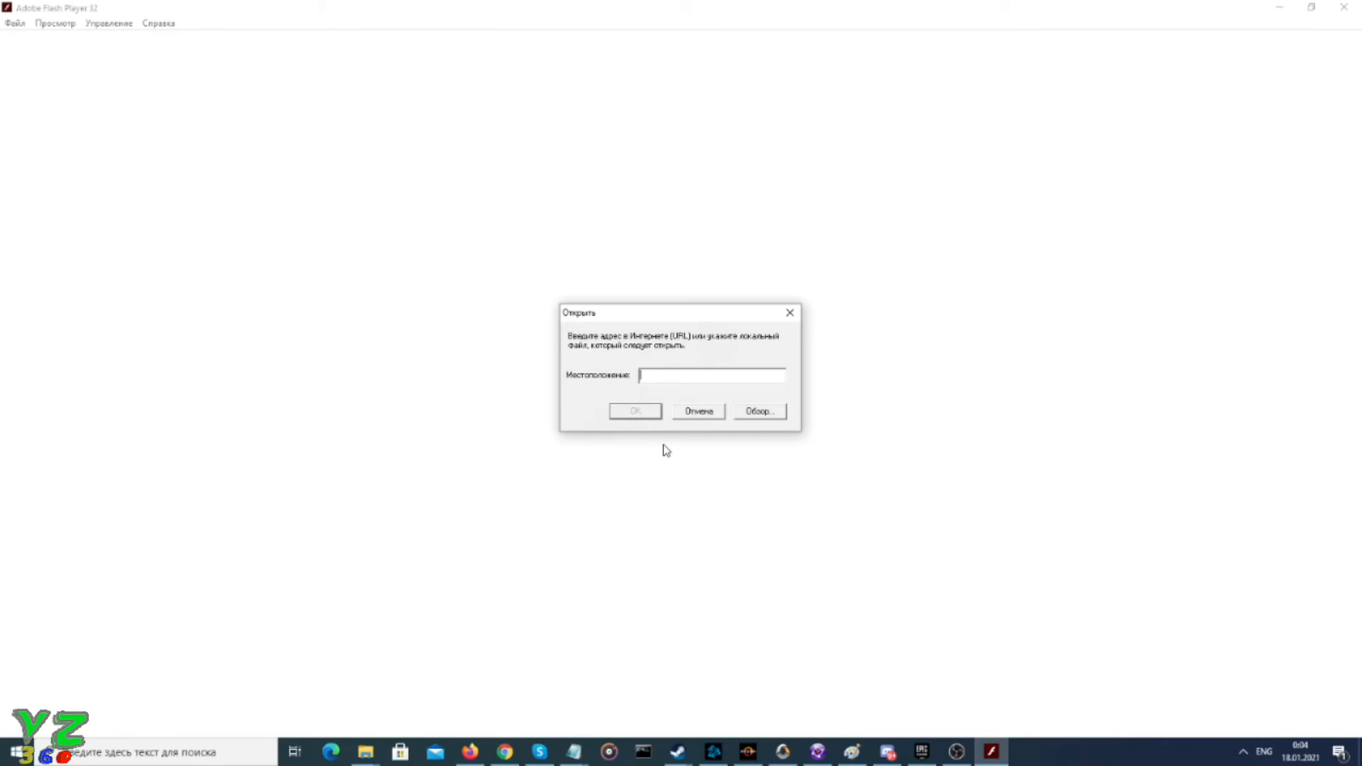
mouse_move(669, 453)
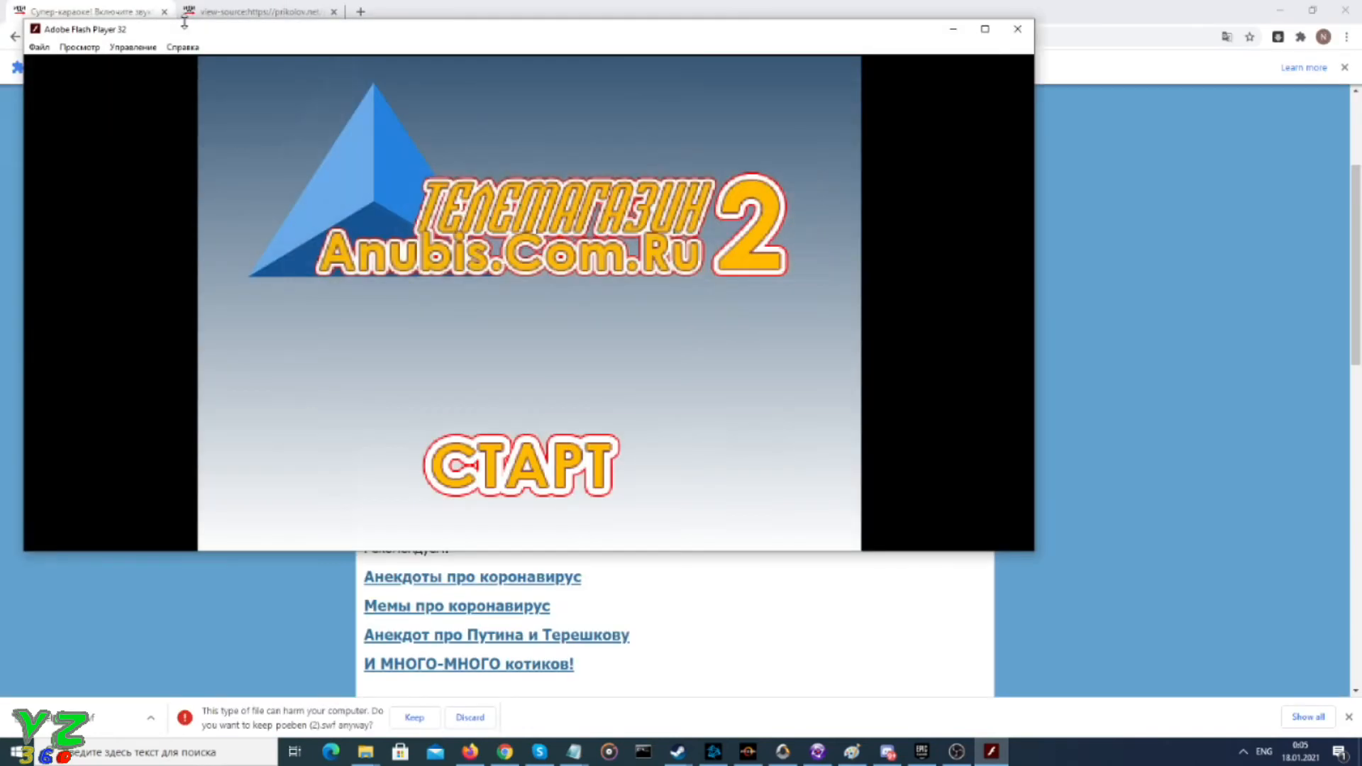
- Maximize the projector window and press СТАРТ to begin Телемагазин Anubis.Com.Ru 2
left_click(984, 28)
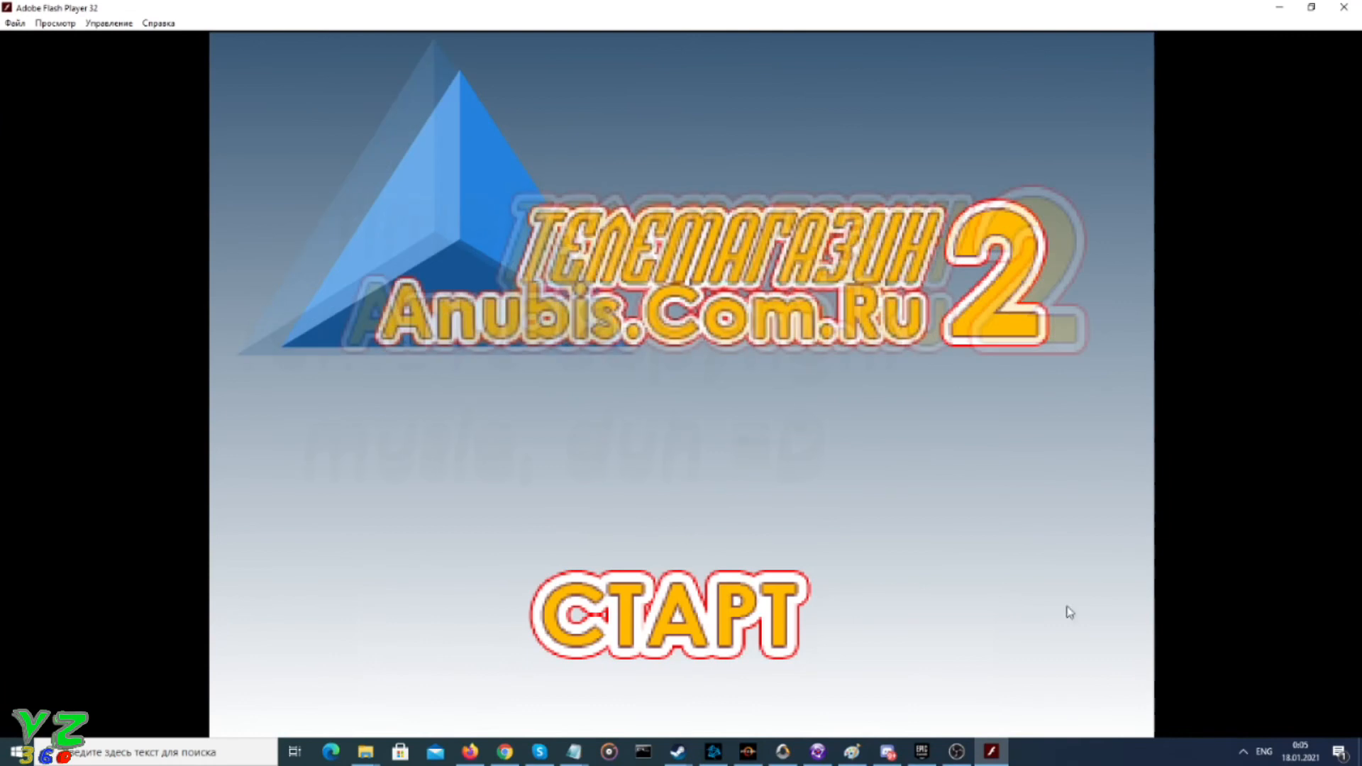
mouse_move(1203, 563)
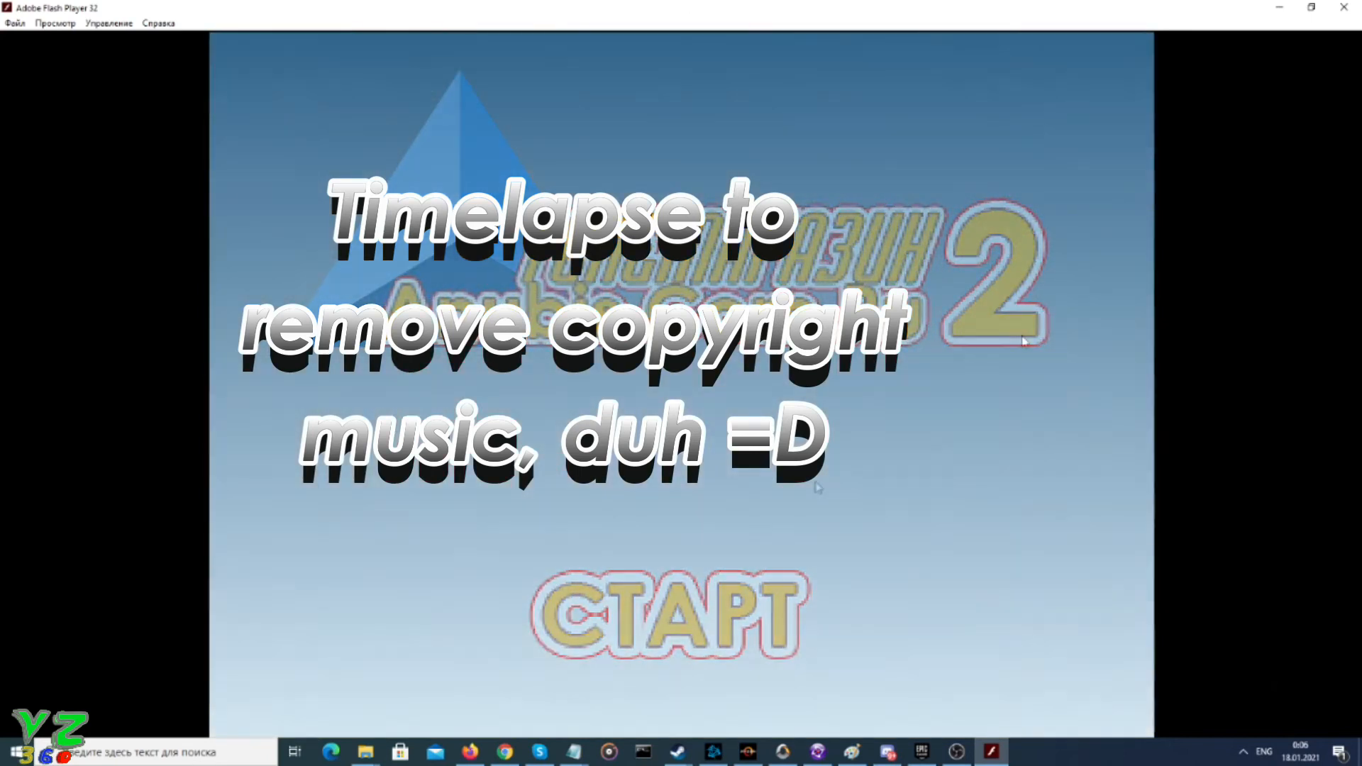
left_click(665, 612)
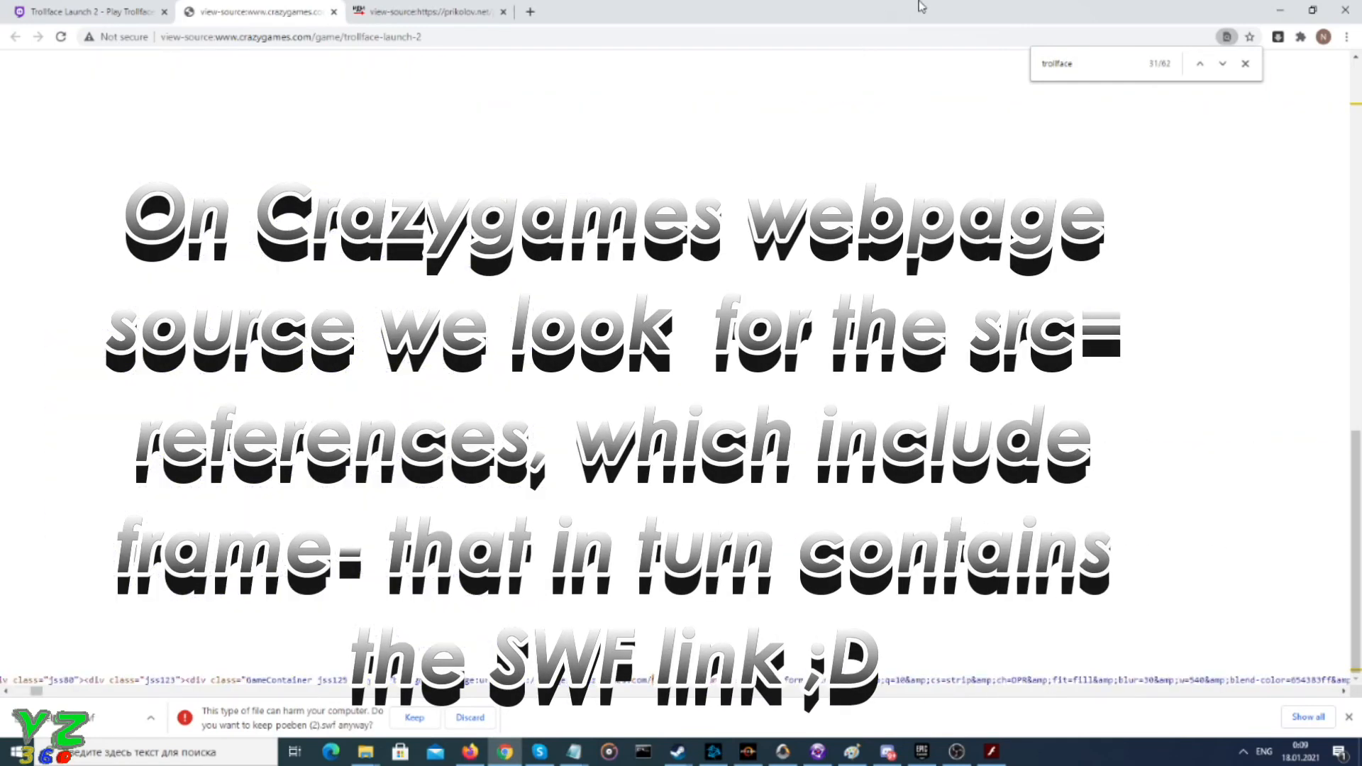
- Follow the gameframe link from Crazygames' source and view that frame page's source
left_click(1221, 62)
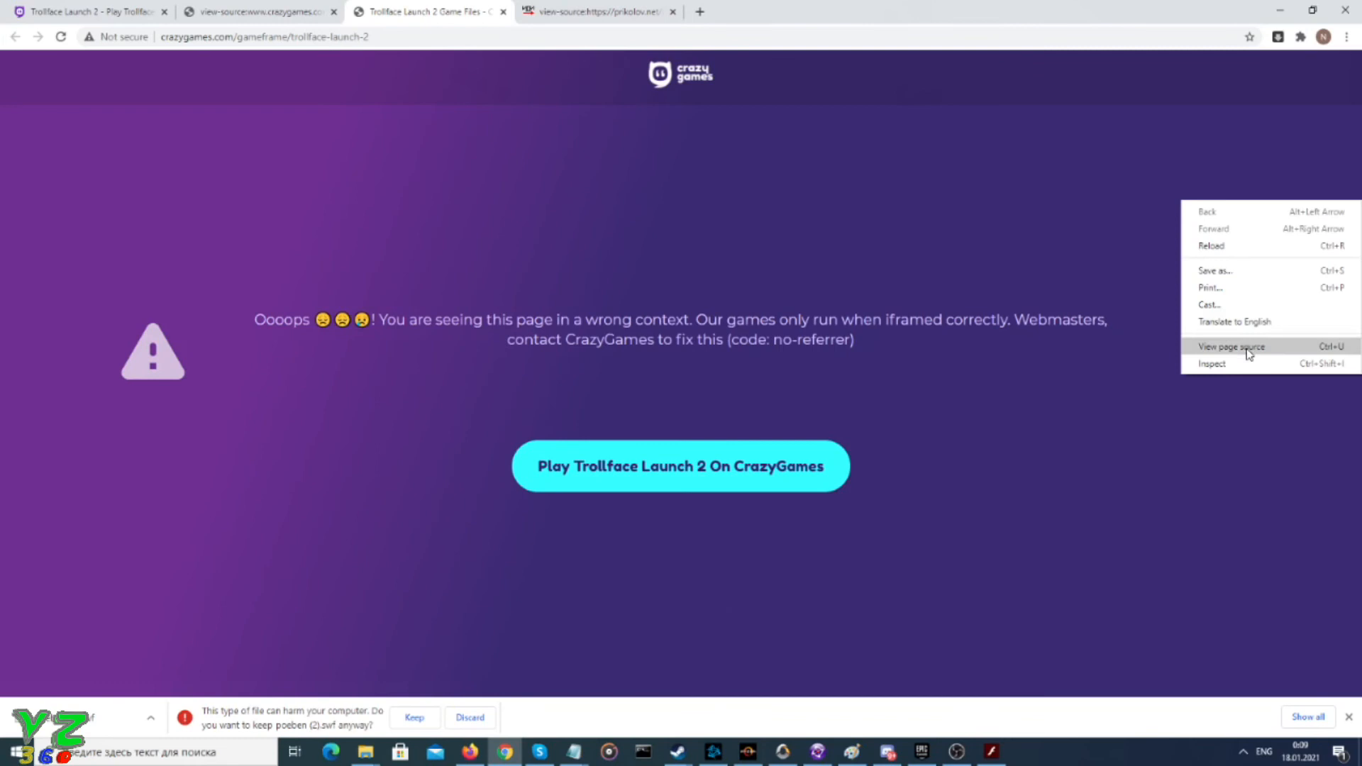
left_click(1232, 347)
type("swf")
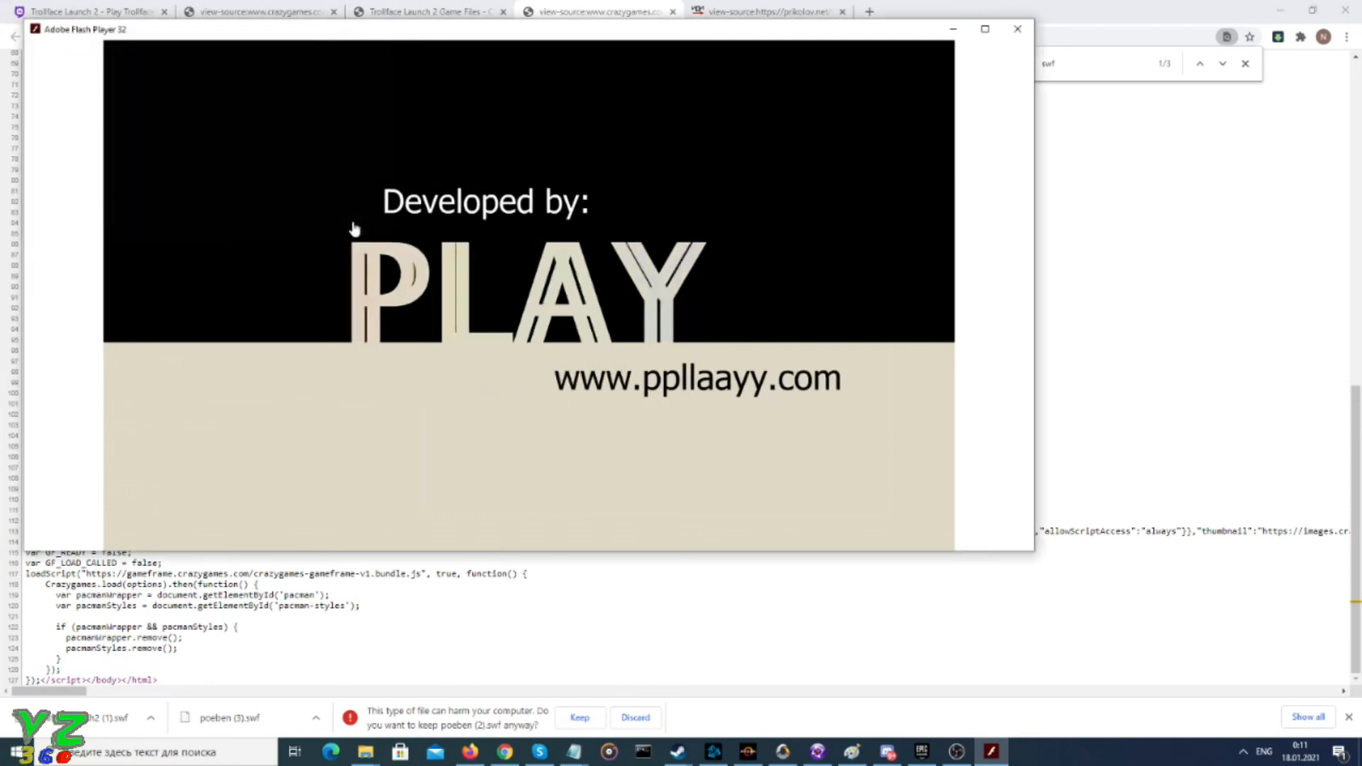
- Maximize Trollface Launch 2, press PLAY! and Start game!, then launch the troll
left_click(983, 28)
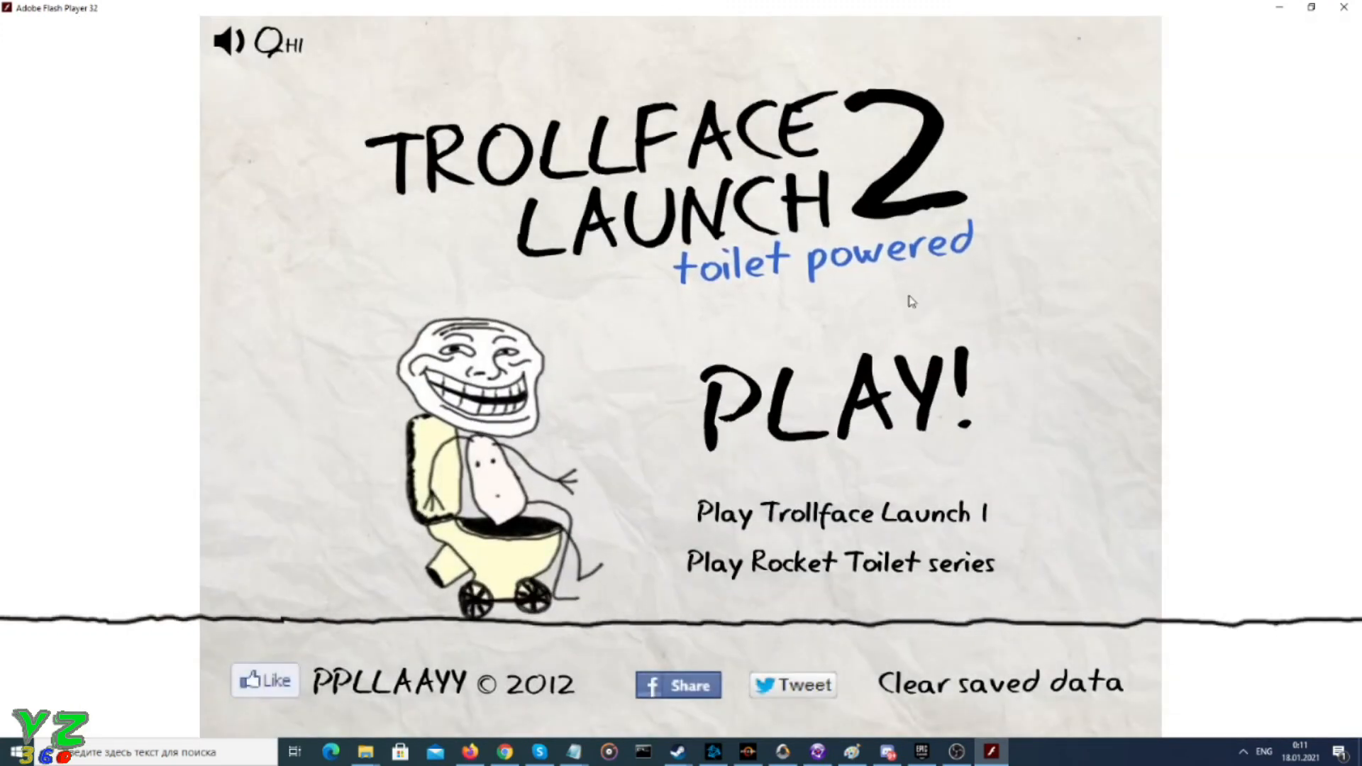
left_click(834, 399)
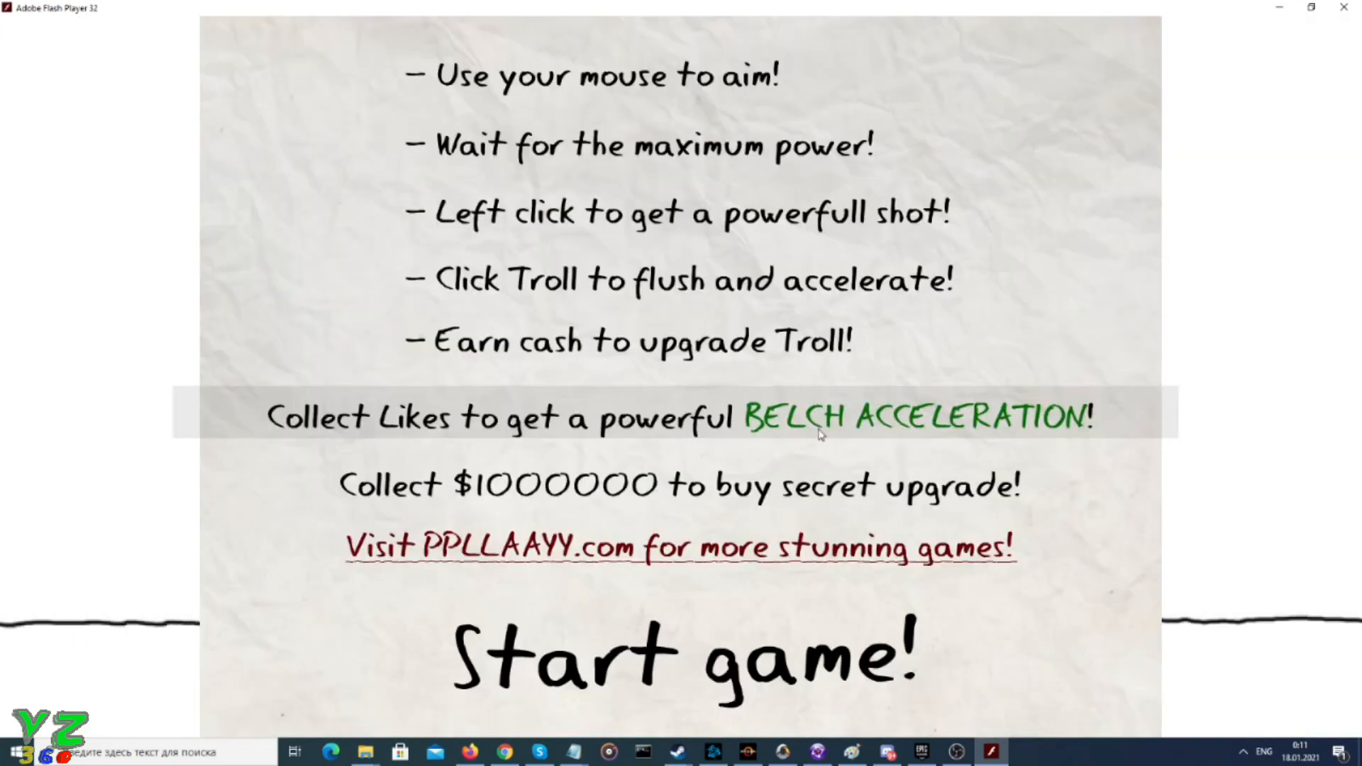
left_click(682, 655)
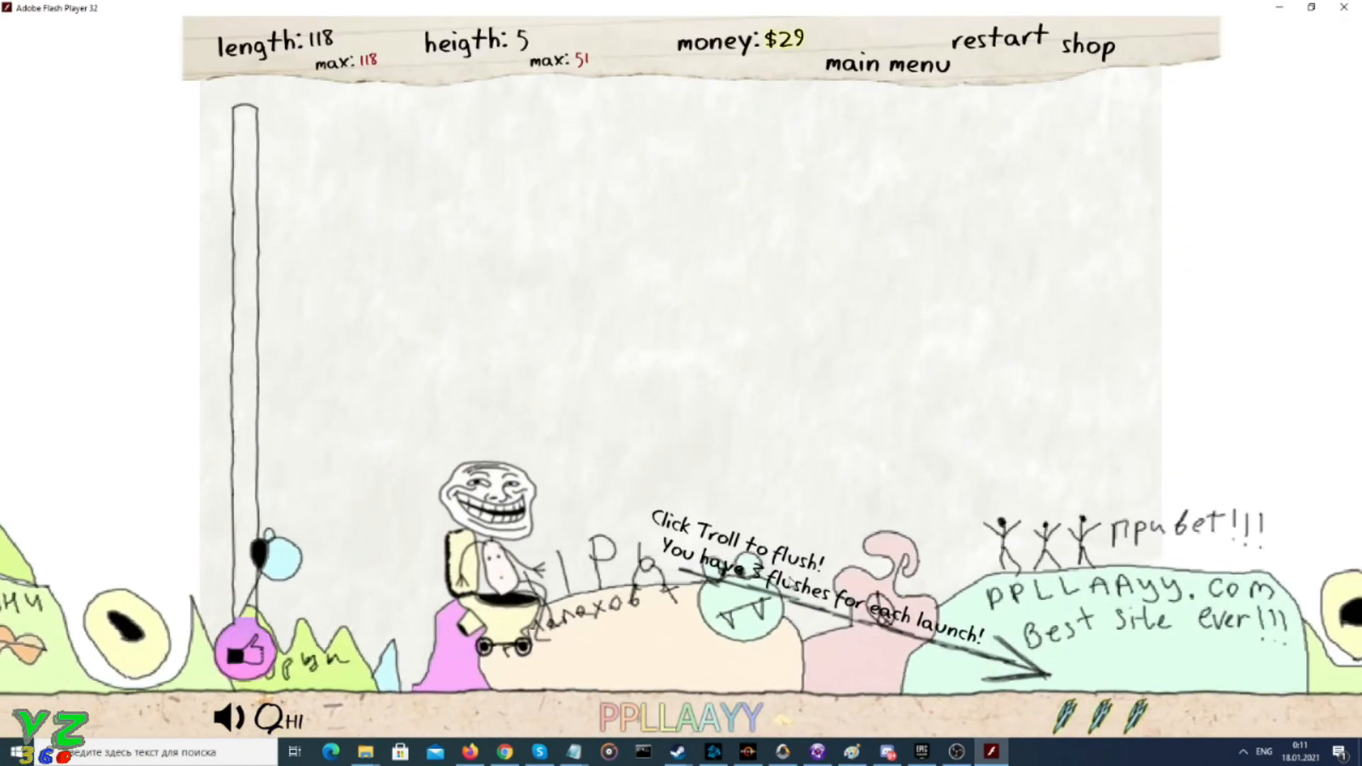
left_click(491, 495)
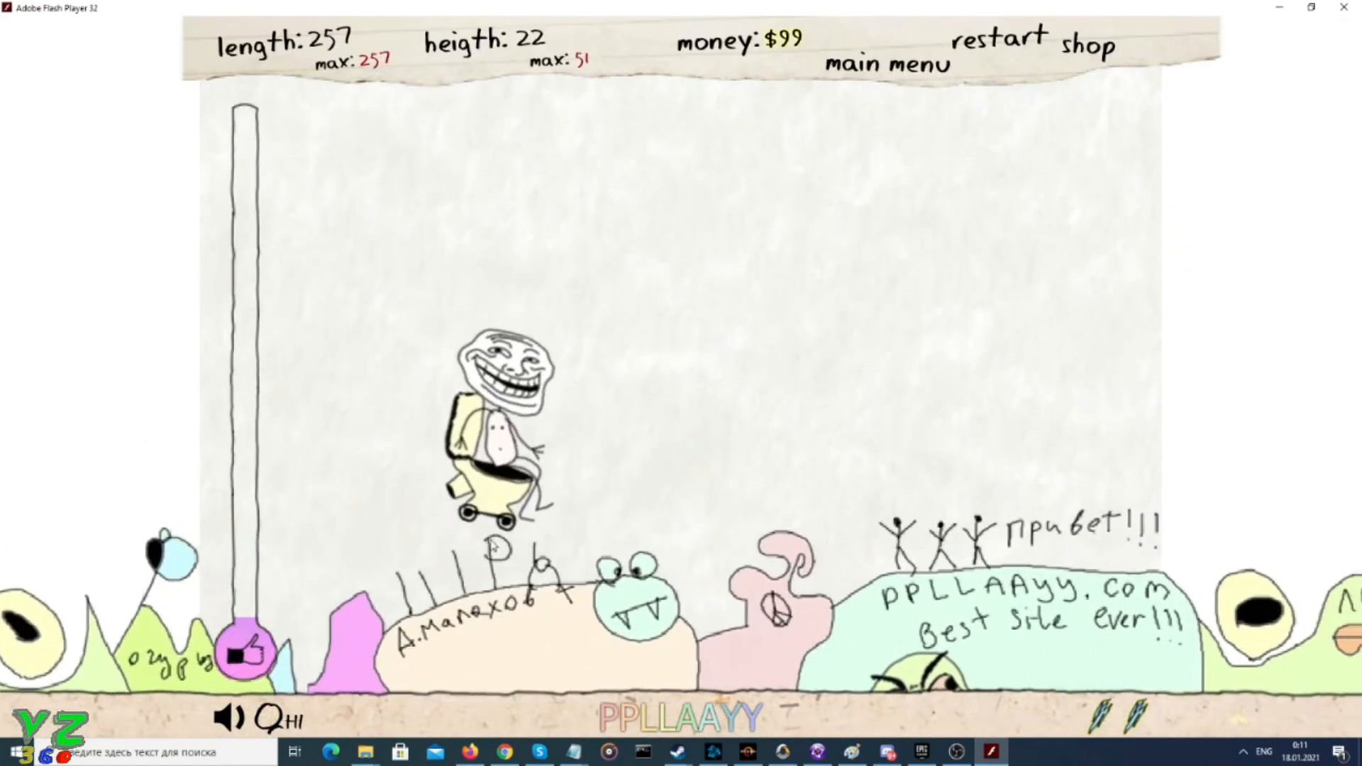